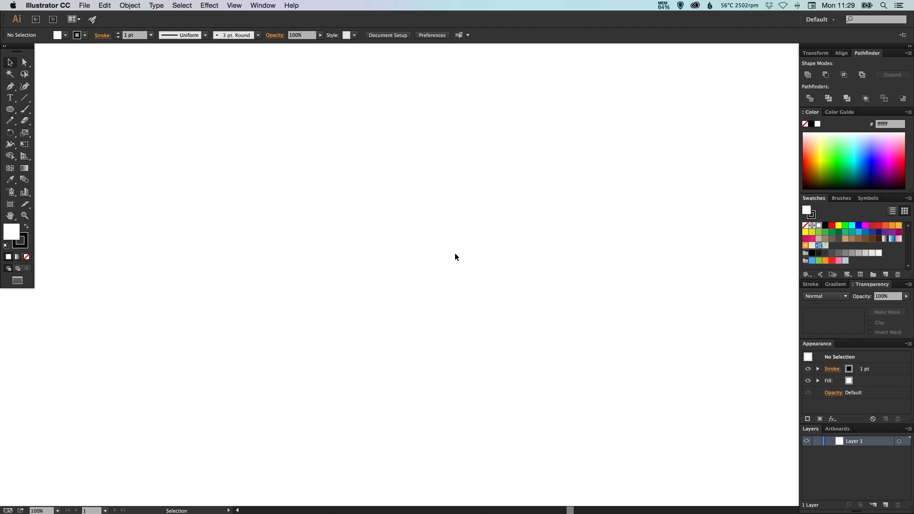
pyautogui.moveTo(436, 342)
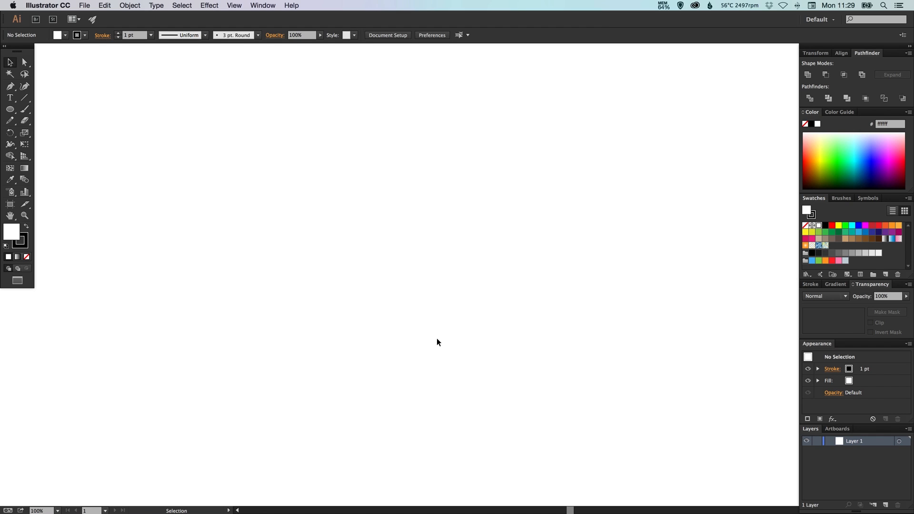
pyautogui.moveTo(150, 190)
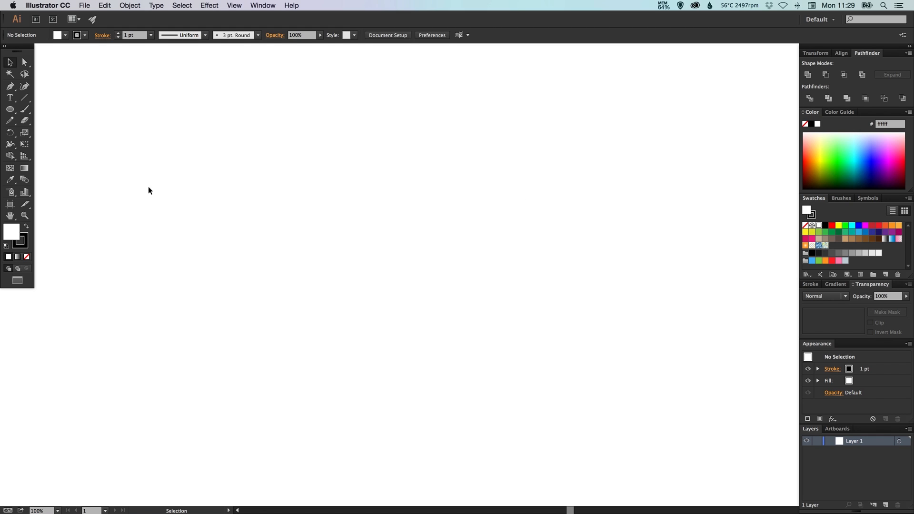
# Step: Draw a large circle near the page centre with the Ellipse Tool and remove its outline
pyautogui.click(10, 109)
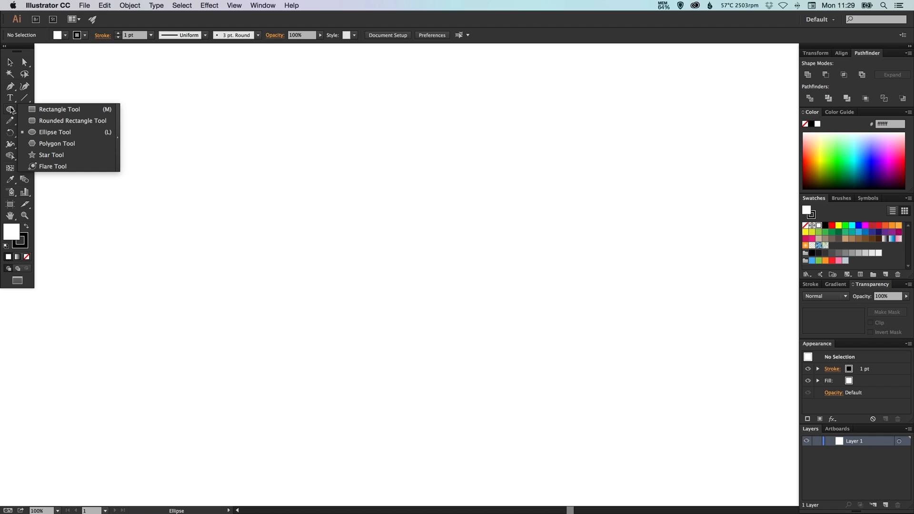
pyautogui.click(56, 131)
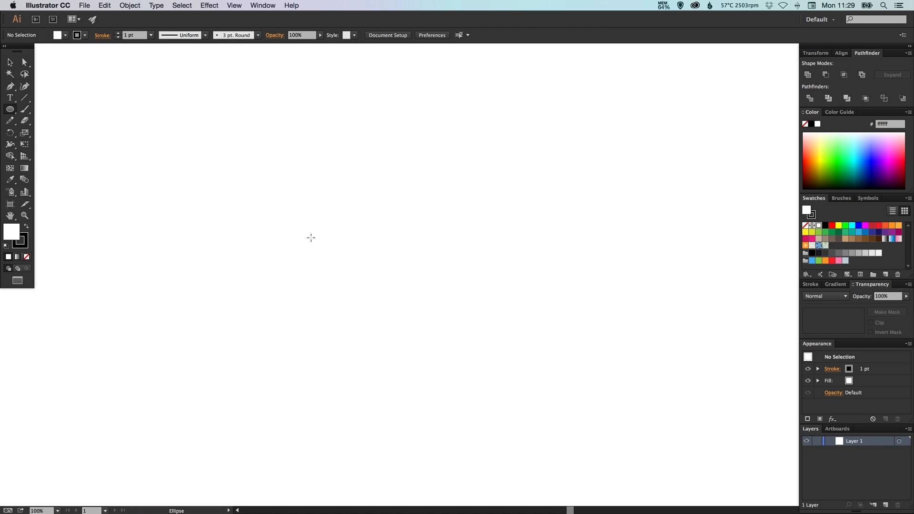
pyautogui.moveTo(316, 136)
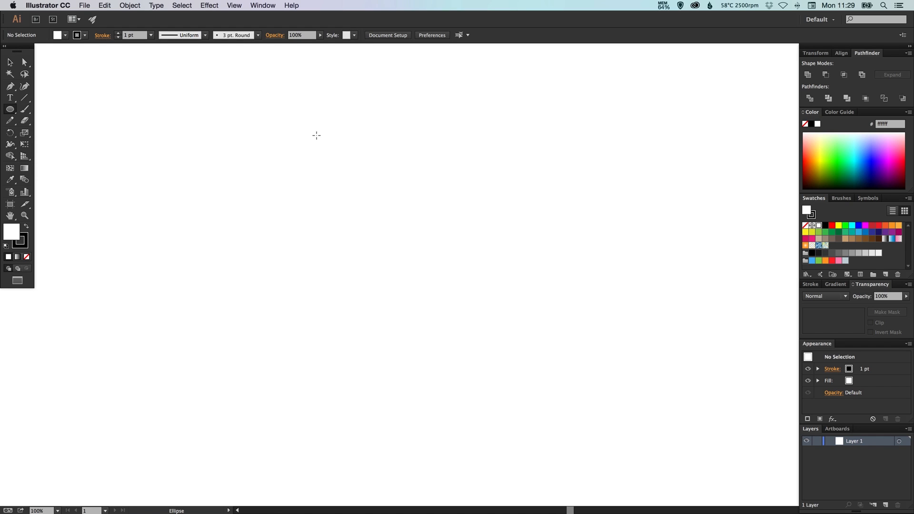
pyautogui.moveTo(316, 136); pyautogui.dragTo(508, 357)
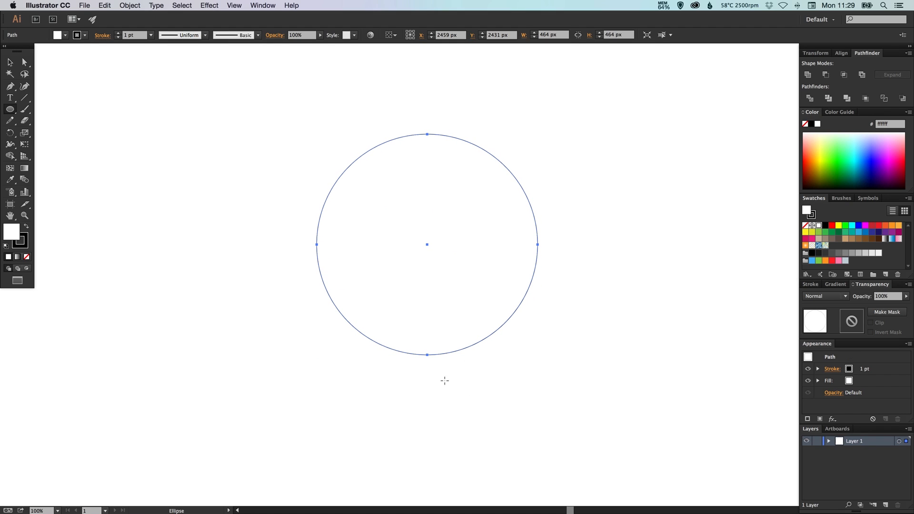
pyautogui.click(7, 258)
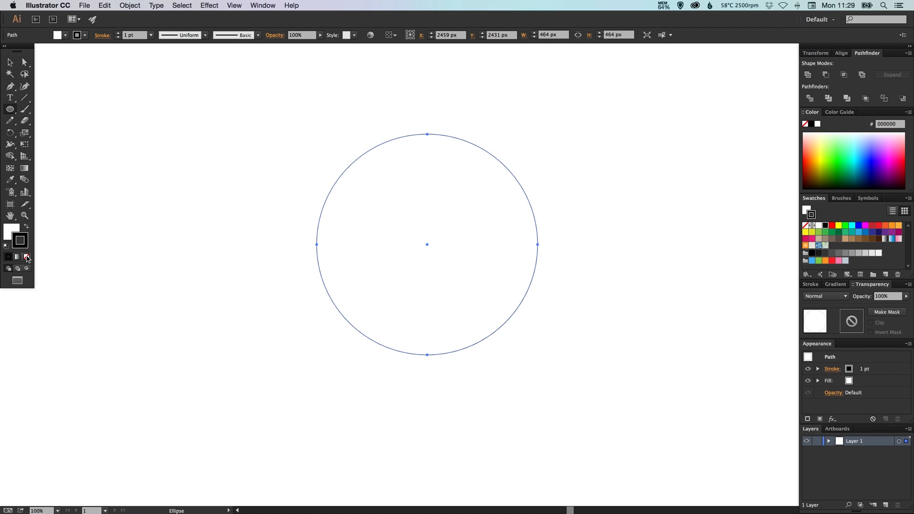
pyautogui.click(26, 258)
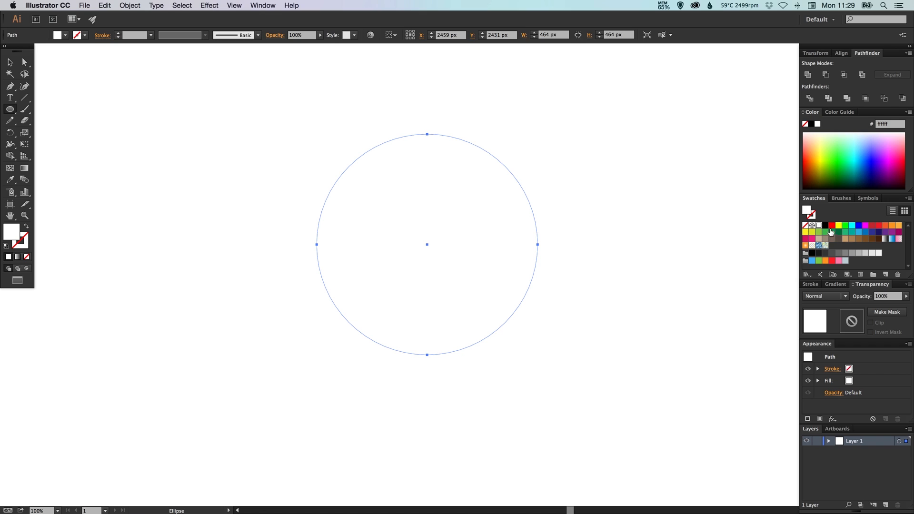
pyautogui.moveTo(879, 229)
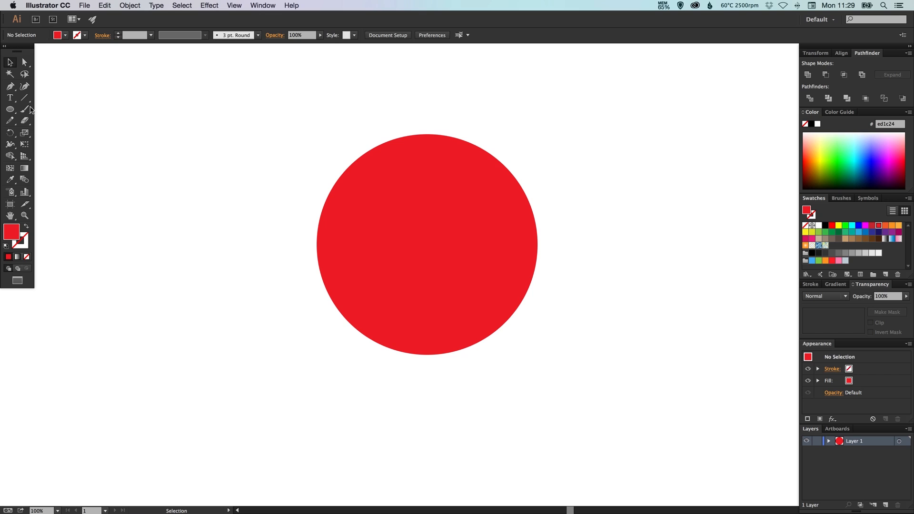
# Step: Create a small three-sided polygon beside the circle with the Polygon Tool
pyautogui.click(10, 108)
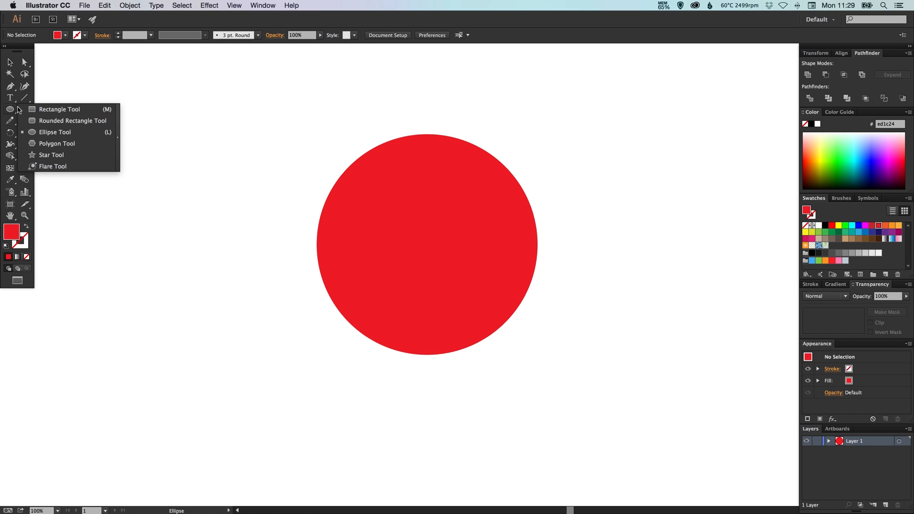
pyautogui.moveTo(56, 144)
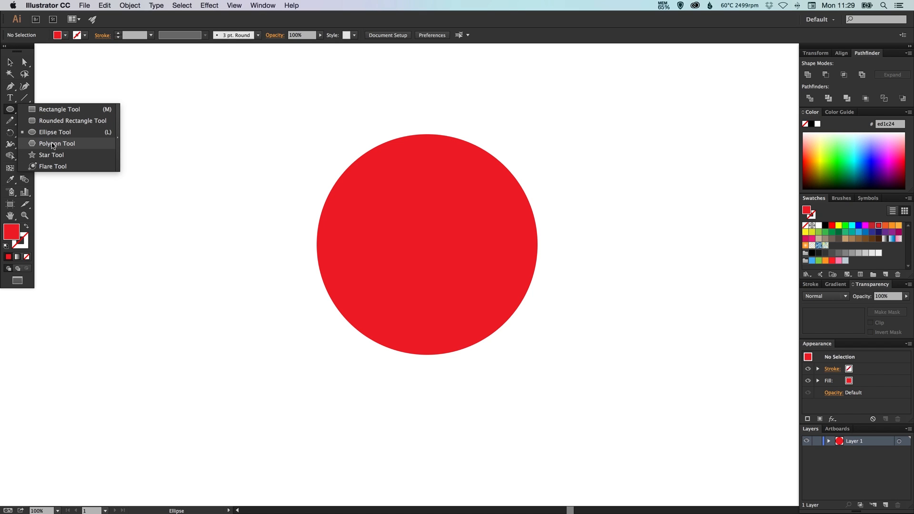
pyautogui.click(56, 144)
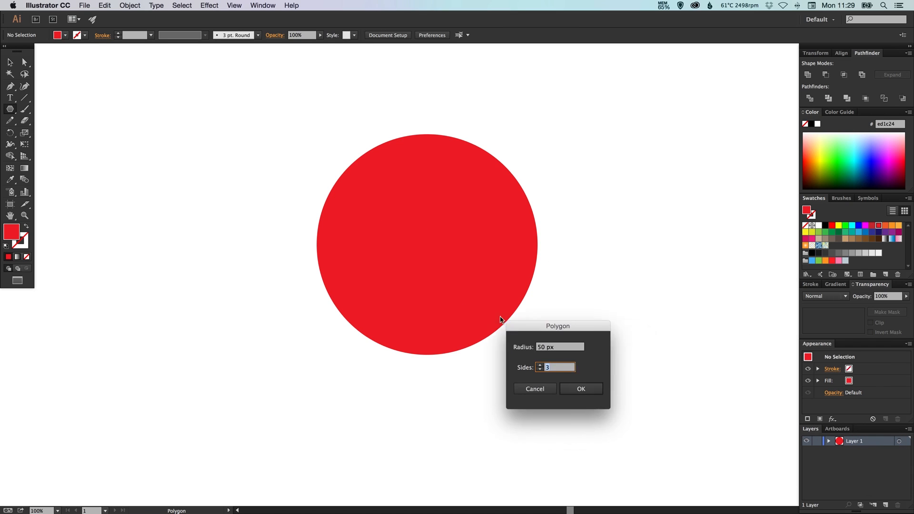
pyautogui.moveTo(557, 326); pyautogui.dragTo(215, 157)
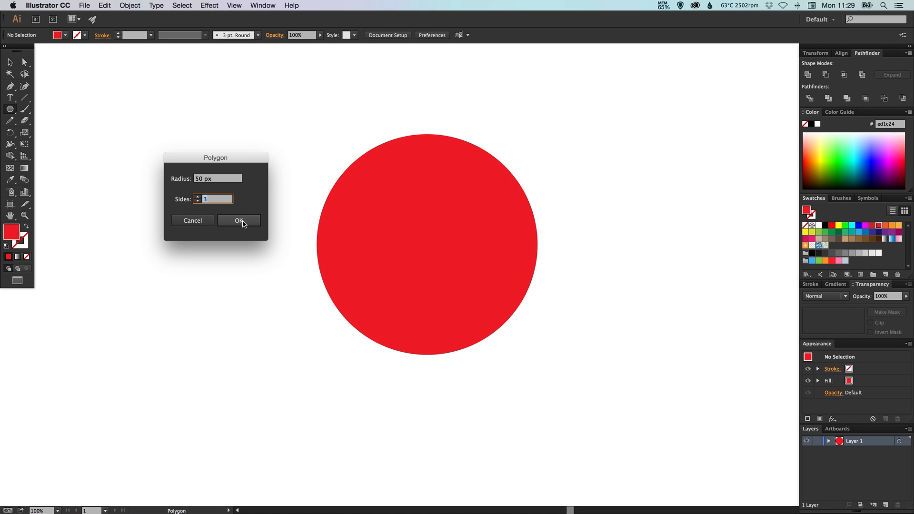
pyautogui.click(238, 220)
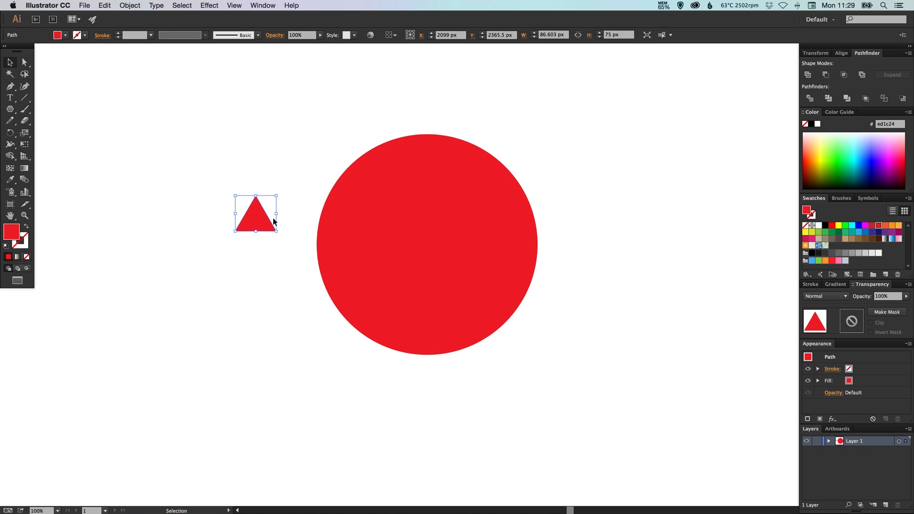
# Step: Move the triangle below the circle and rotate it to point downward
pyautogui.moveTo(255, 213); pyautogui.dragTo(401, 379)
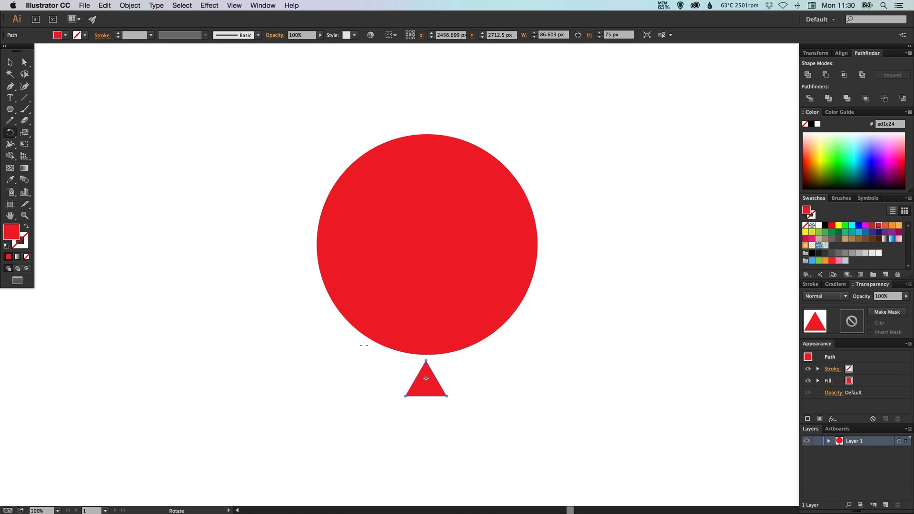
pyautogui.moveTo(369, 345); pyautogui.dragTo(426, 377)
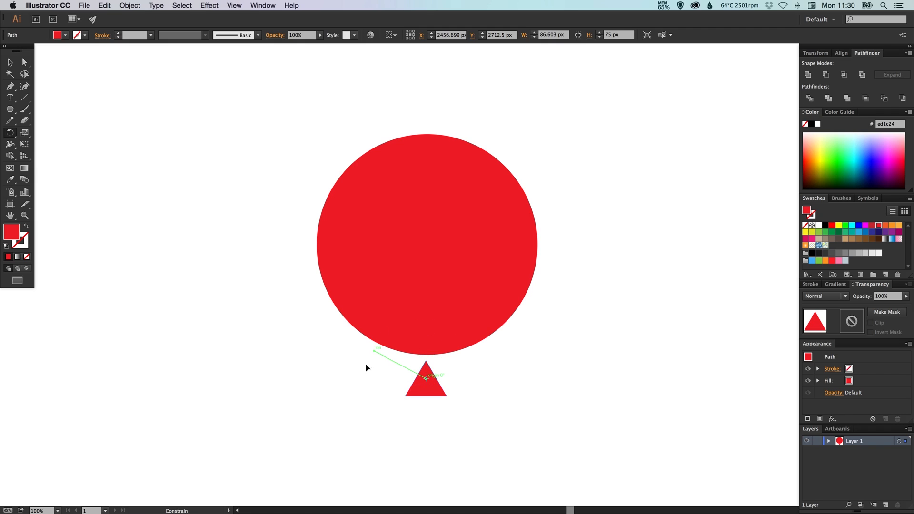
pyautogui.moveTo(375, 351); pyautogui.dragTo(469, 399)
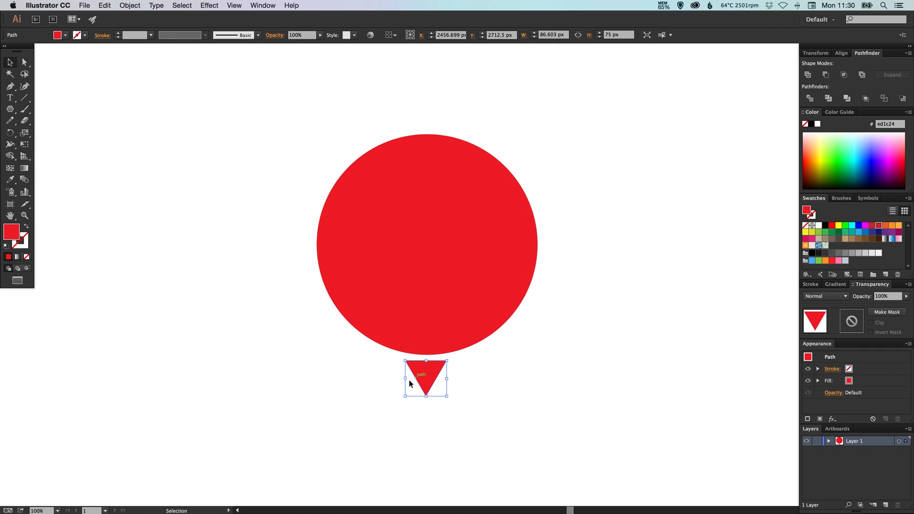
# Step: Enlarge the inverted triangle proportionally to about the circle's width
pyautogui.moveTo(445, 357); pyautogui.dragTo(466, 341)
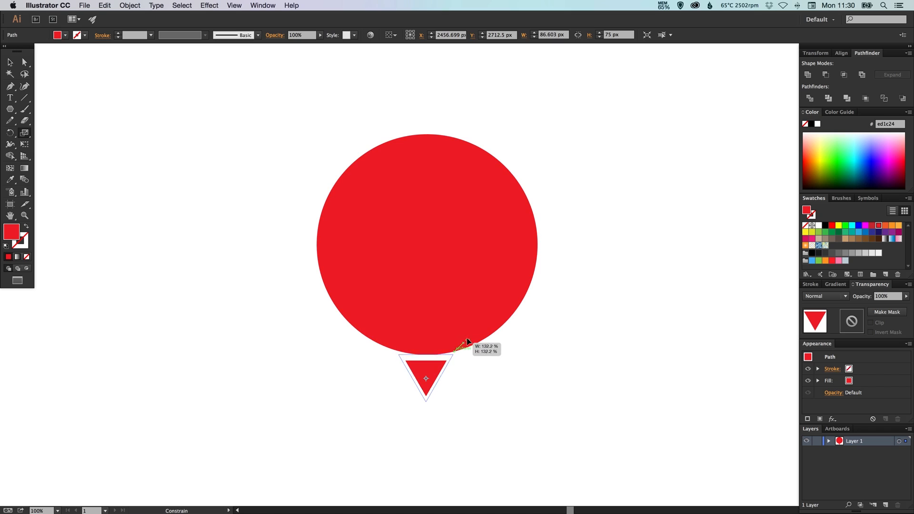
pyautogui.moveTo(461, 344); pyautogui.dragTo(560, 248)
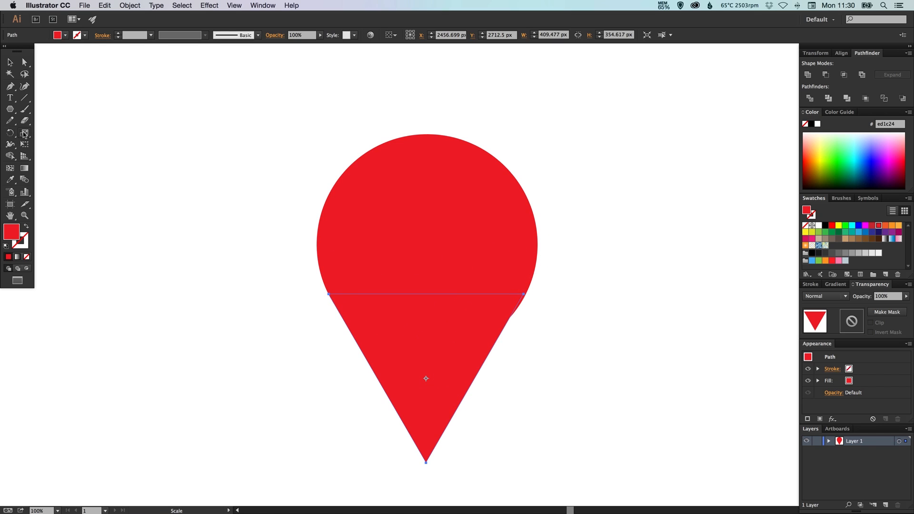
pyautogui.click(288, 362)
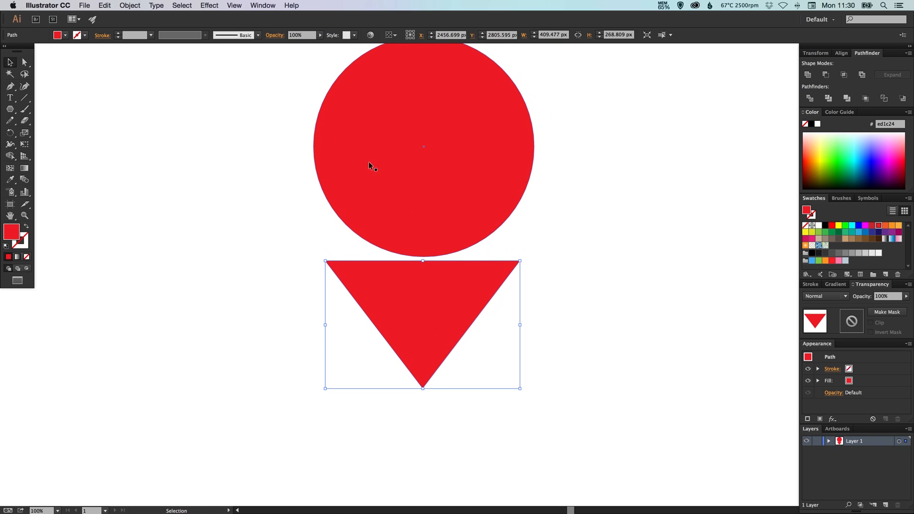
# Step: Slide the triangle up so its top edge overlaps the circle's lower part
pyautogui.moveTo(423, 325); pyautogui.dragTo(433, 326)
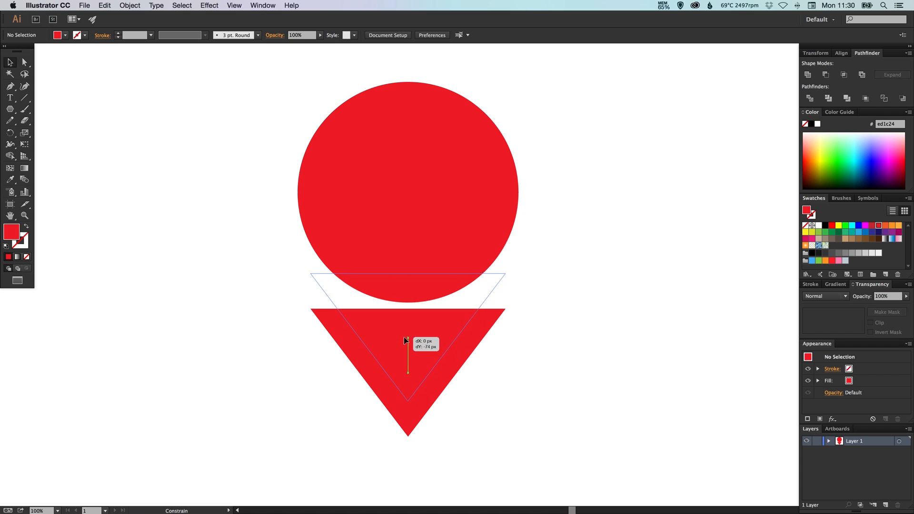
pyautogui.moveTo(406, 340); pyautogui.dragTo(407, 325)
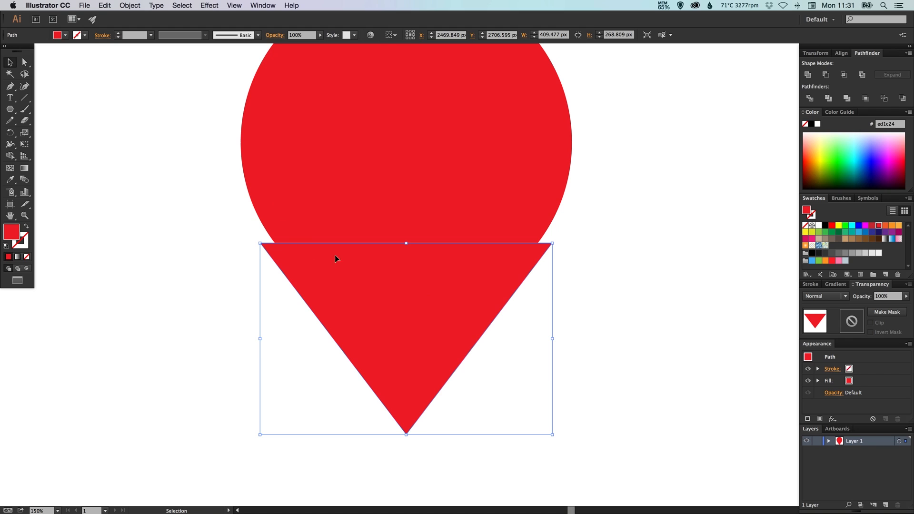
pyautogui.moveTo(552, 339)
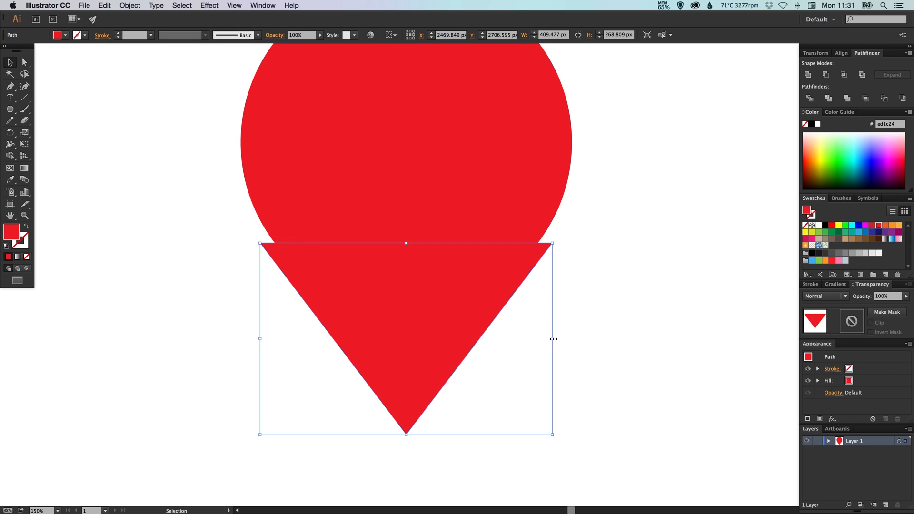
# Step: Narrow the triangle horizontally so its sides meet the circle edge cleanly
pyautogui.moveTo(551, 339); pyautogui.dragTo(349, 327)
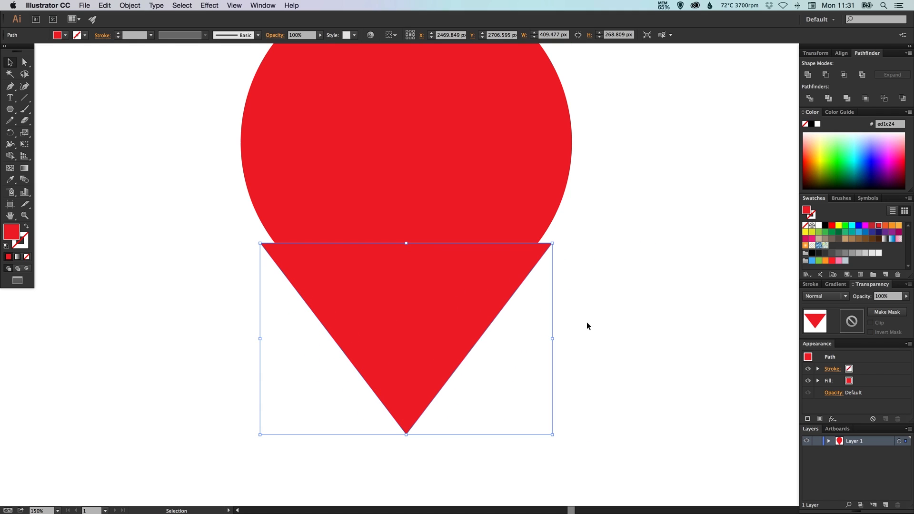
pyautogui.moveTo(552, 339)
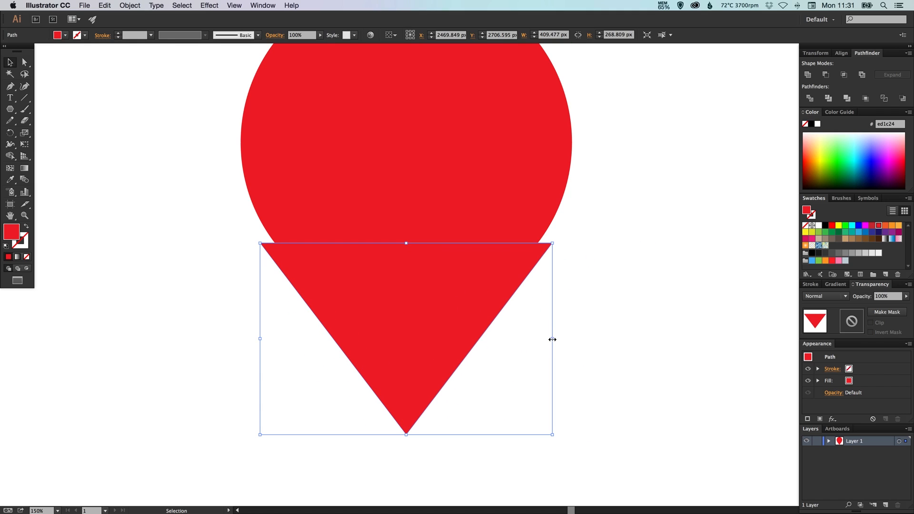
pyautogui.moveTo(552, 339); pyautogui.dragTo(546, 339)
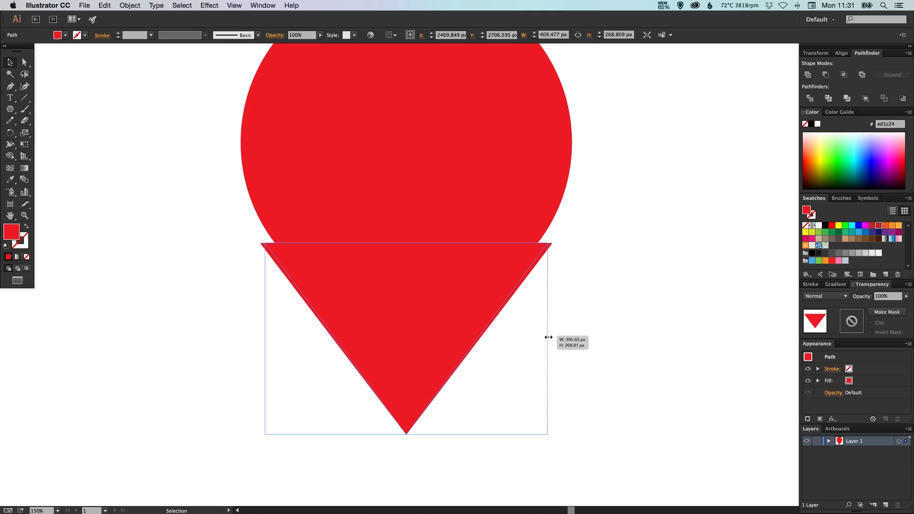
pyautogui.moveTo(549, 336); pyautogui.dragTo(539, 337)
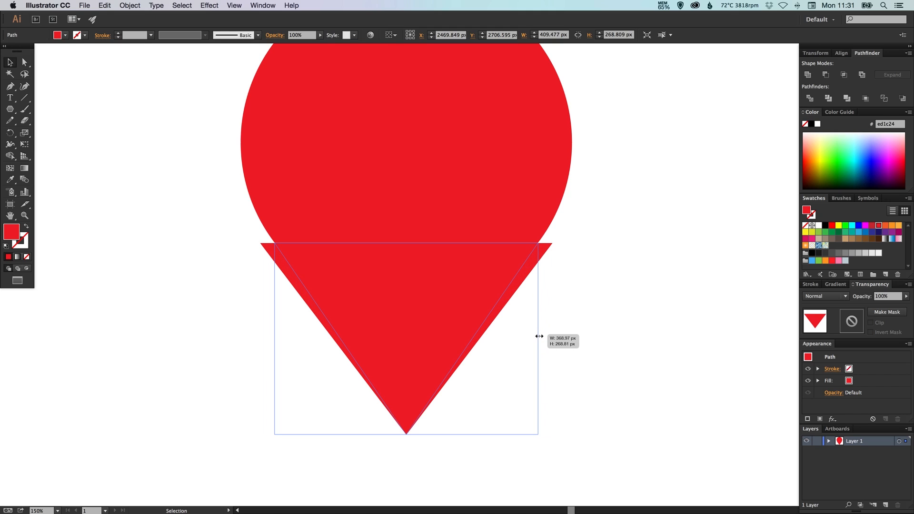
pyautogui.click(580, 313)
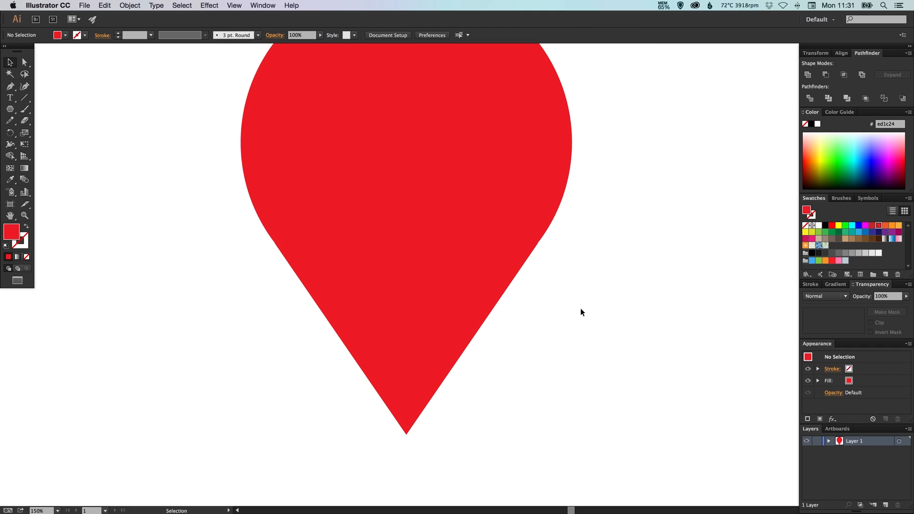
pyautogui.moveTo(546, 258)
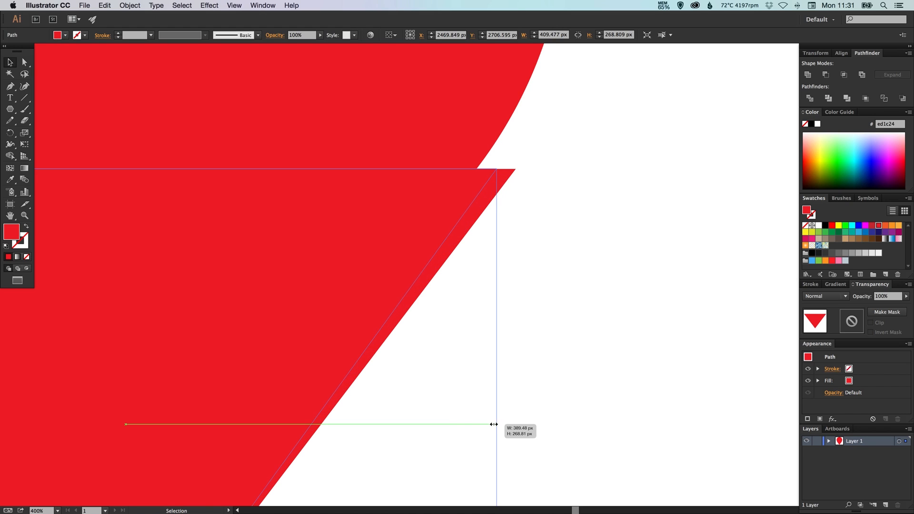
pyautogui.moveTo(495, 423); pyautogui.dragTo(477, 423)
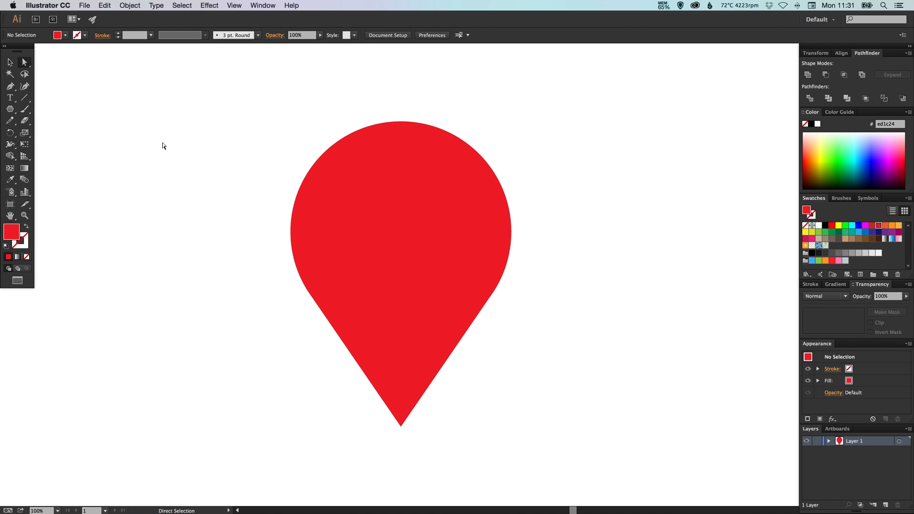
# Step: Pan the view to bring the pin's lower half into place for detailed work
pyautogui.moveTo(400, 424); pyautogui.dragTo(400, 402)
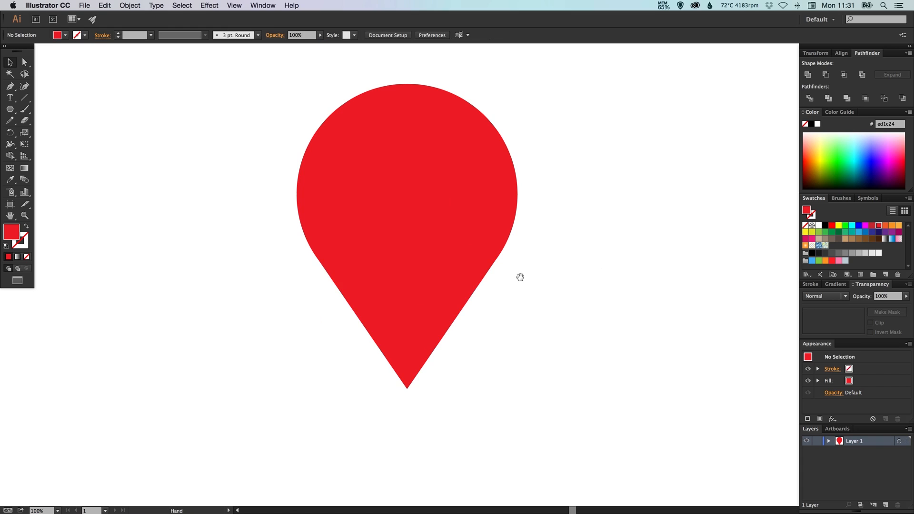
pyautogui.moveTo(519, 277); pyautogui.dragTo(466, 381)
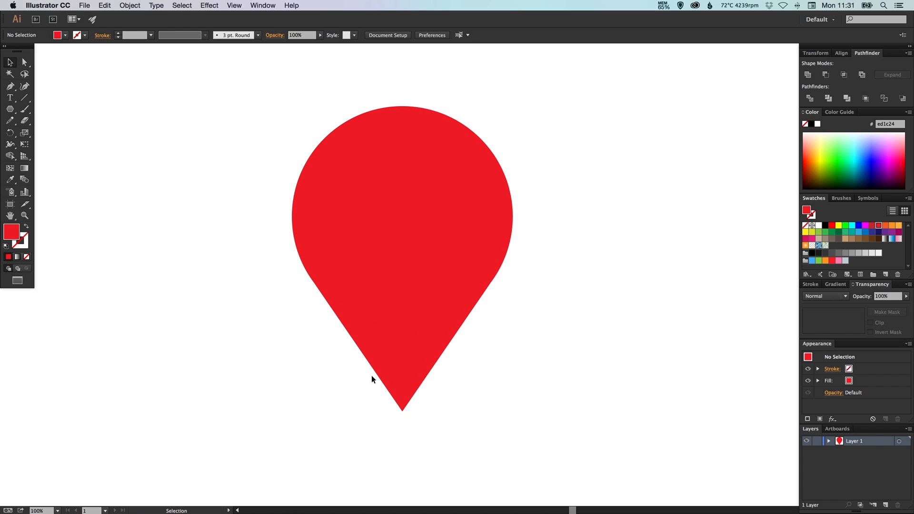
pyautogui.moveTo(406, 411)
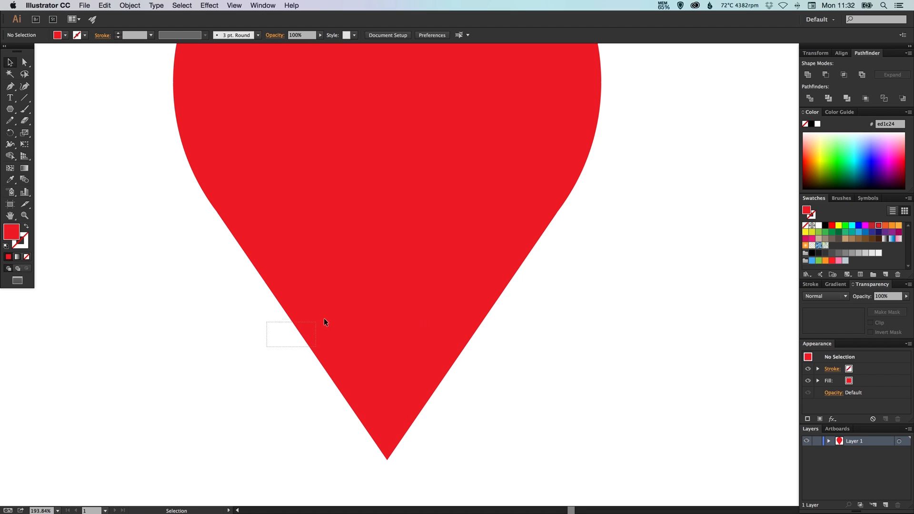
# Step: Apply a Round Corners effect with a 33 px radius to the triangle, previewing it live
pyautogui.click(209, 5)
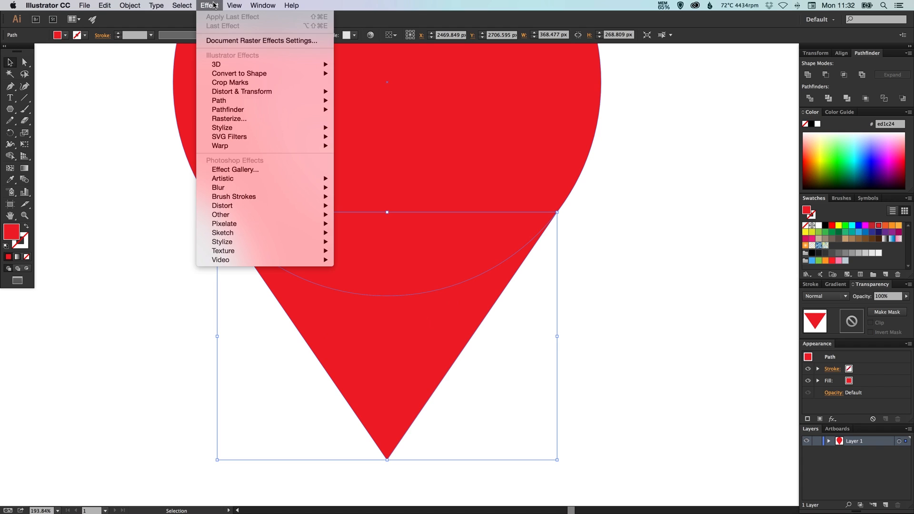
pyautogui.moveTo(221, 127)
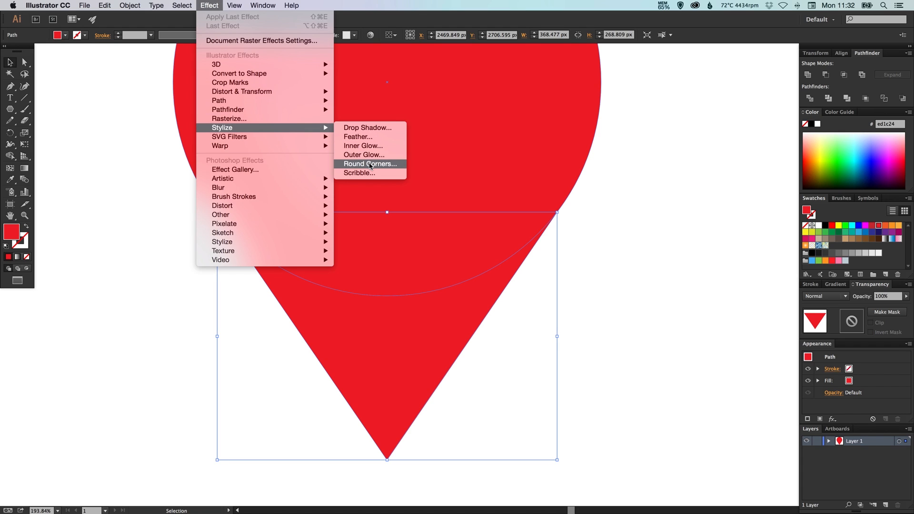
pyautogui.click(370, 164)
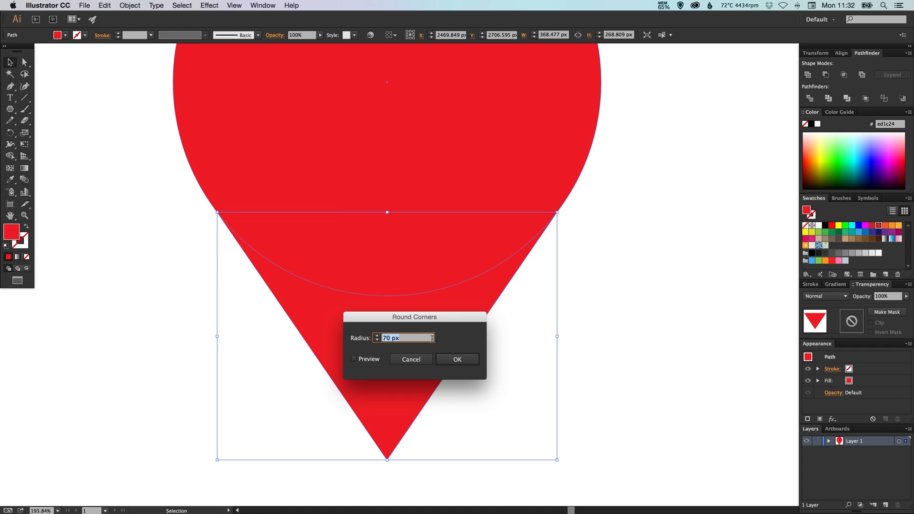
pyautogui.moveTo(414, 316); pyautogui.dragTo(661, 177)
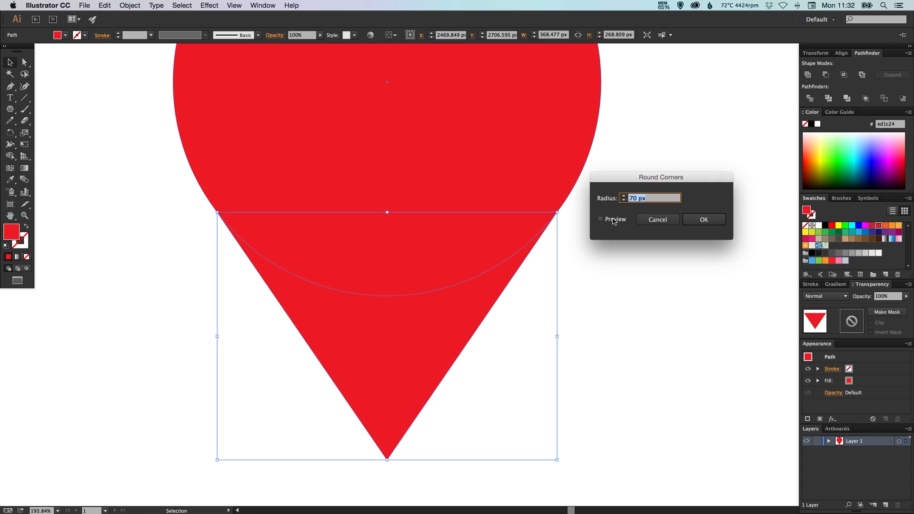
pyautogui.click(601, 219)
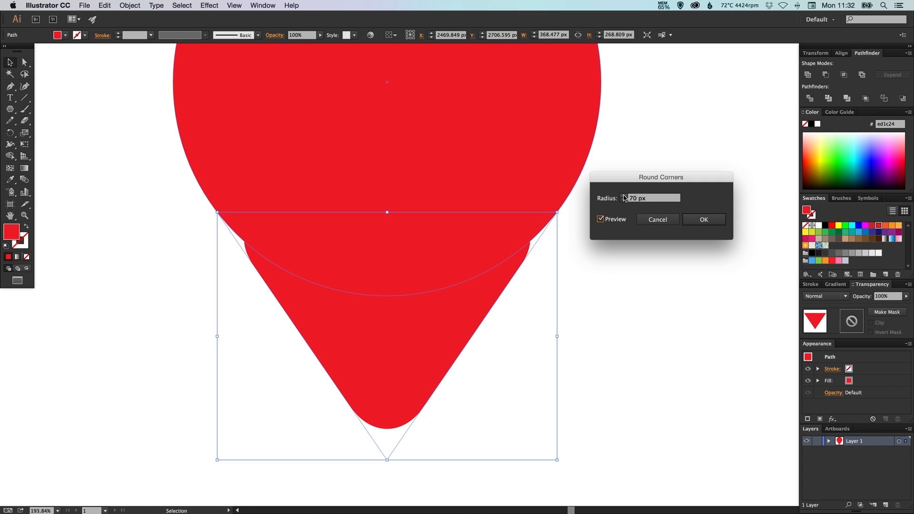
pyautogui.click(622, 195)
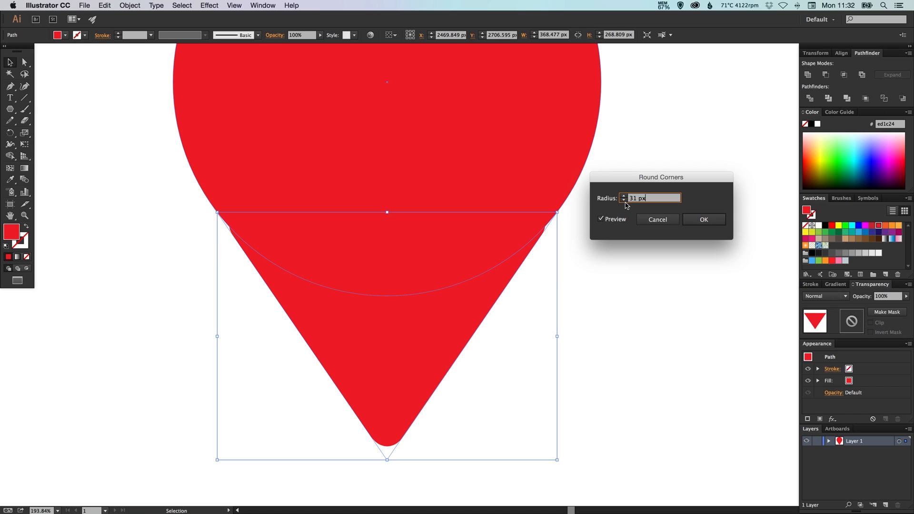
pyautogui.click(623, 195)
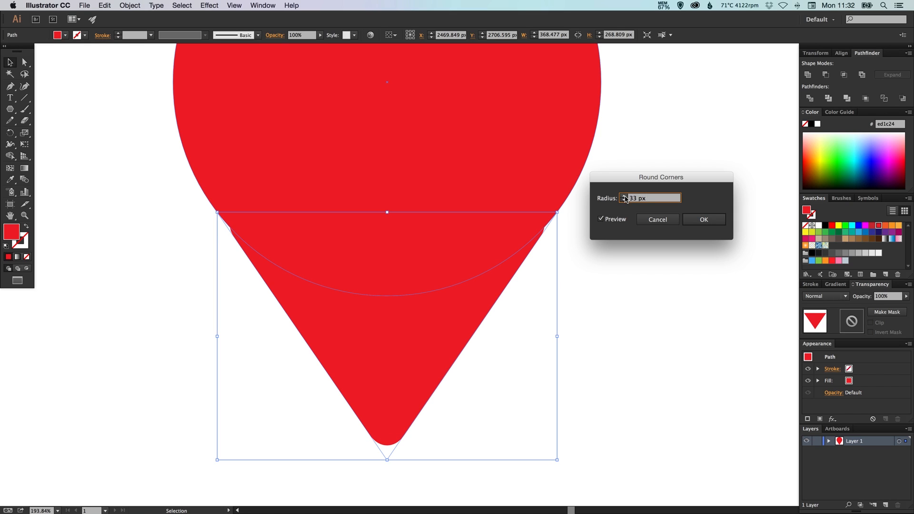
pyautogui.click(702, 219)
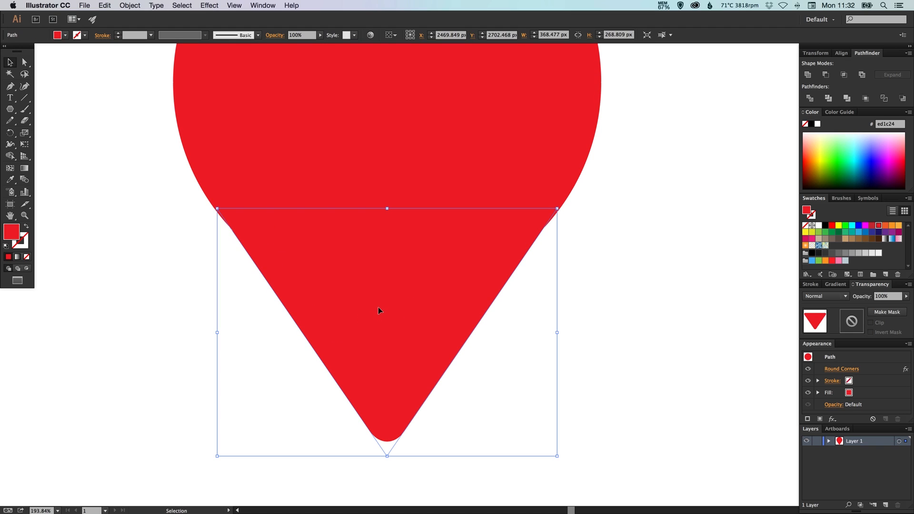
pyautogui.moveTo(414, 300)
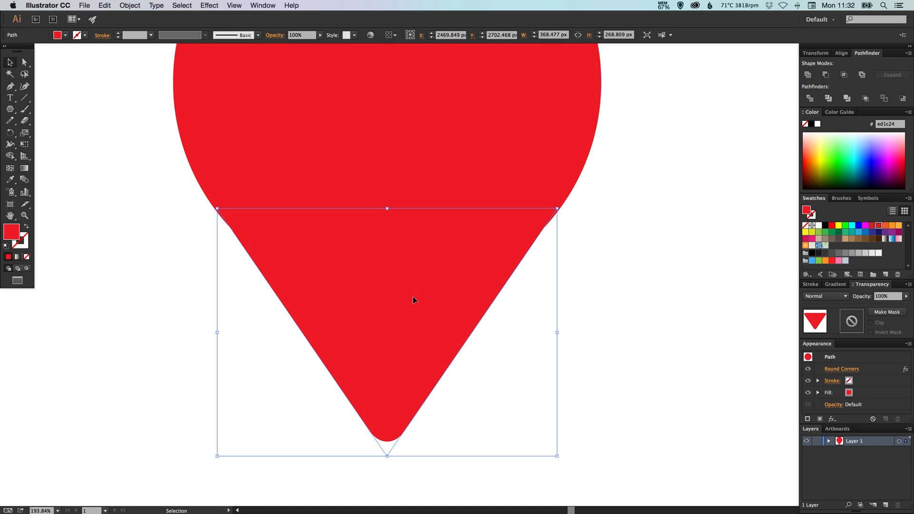
pyautogui.moveTo(416, 298)
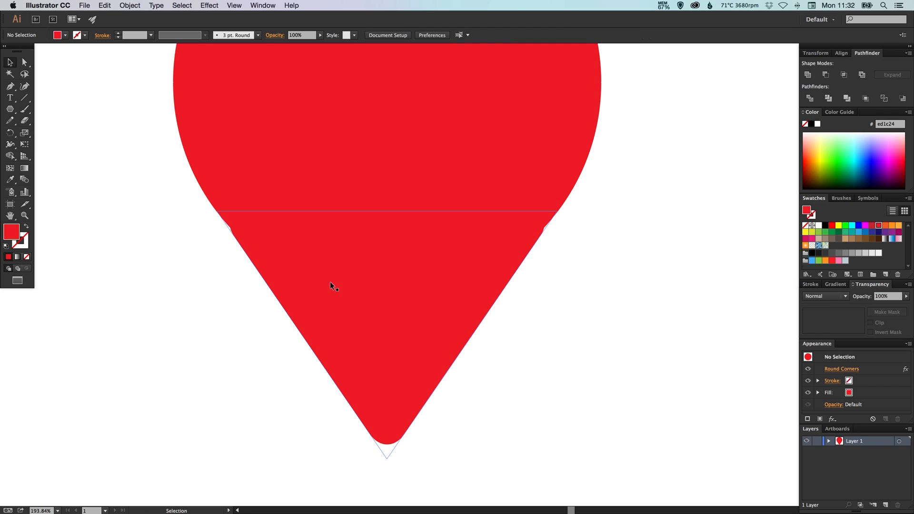
pyautogui.moveTo(302, 279)
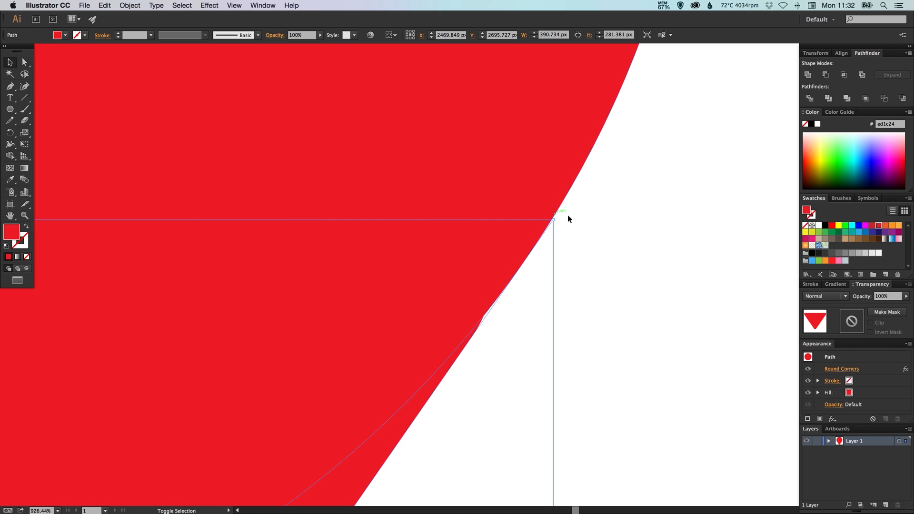
# Step: Extend the triangle's upper corner to the circle edge and reduce the rounding to 28 px
pyautogui.moveTo(563, 211); pyautogui.dragTo(551, 222)
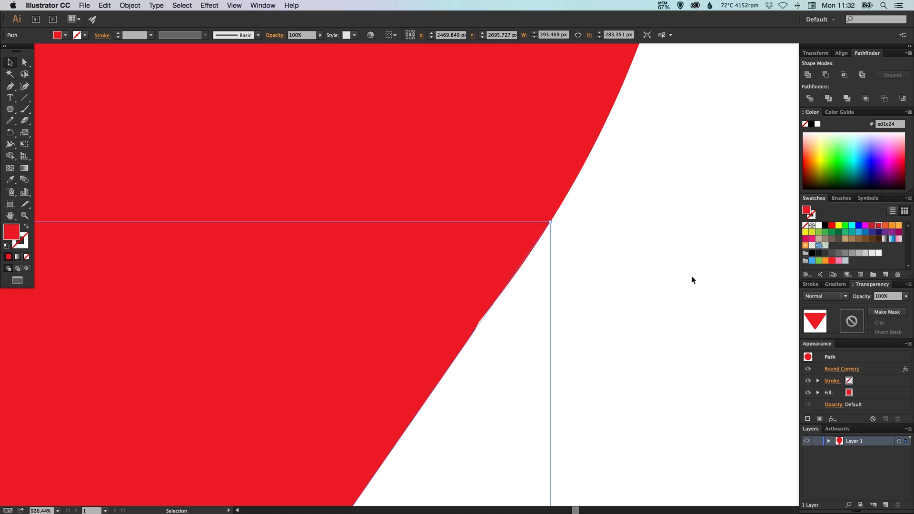
pyautogui.click(841, 368)
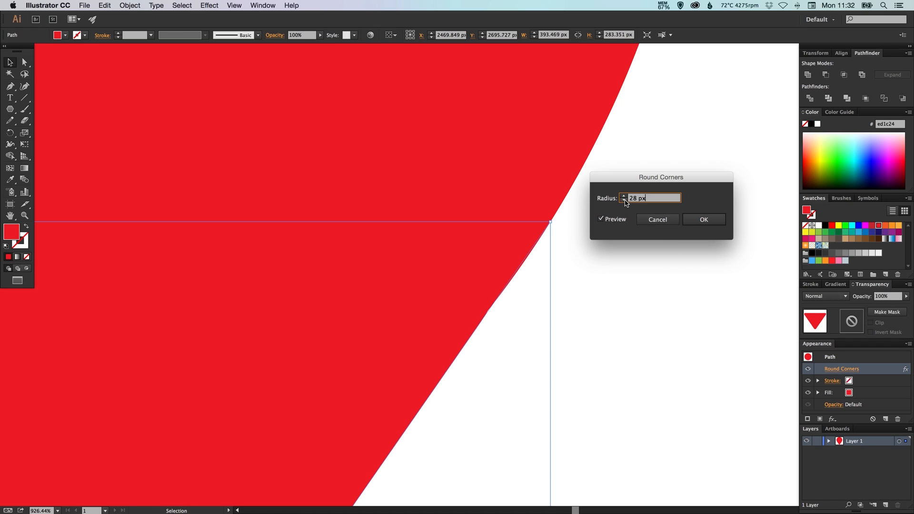
pyautogui.click(703, 219)
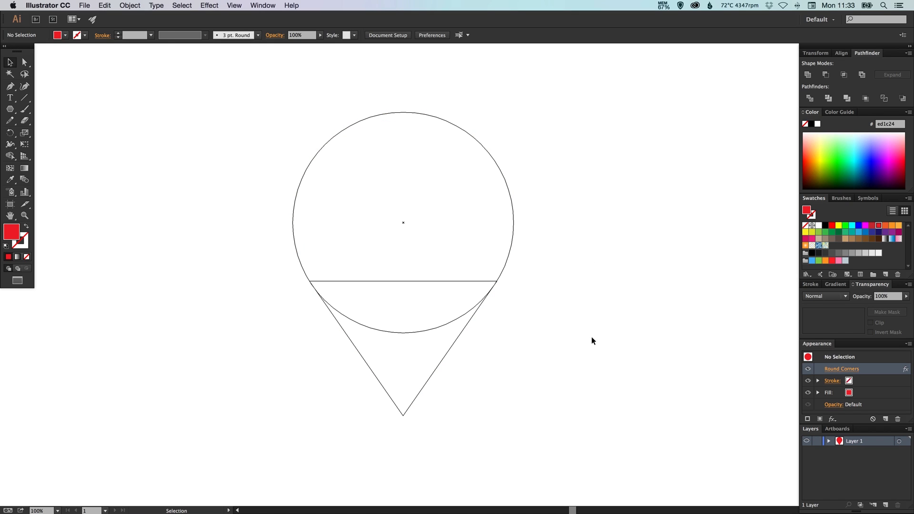
pyautogui.moveTo(441, 137)
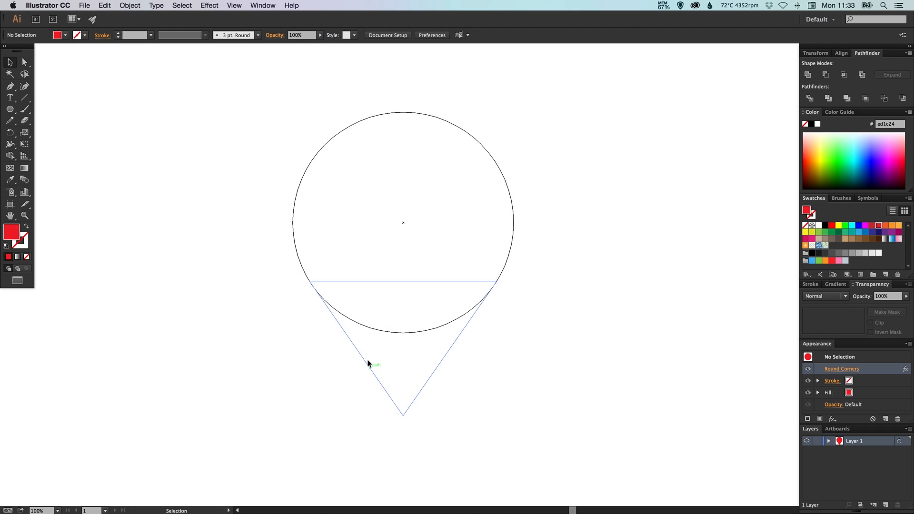
pyautogui.moveTo(405, 420)
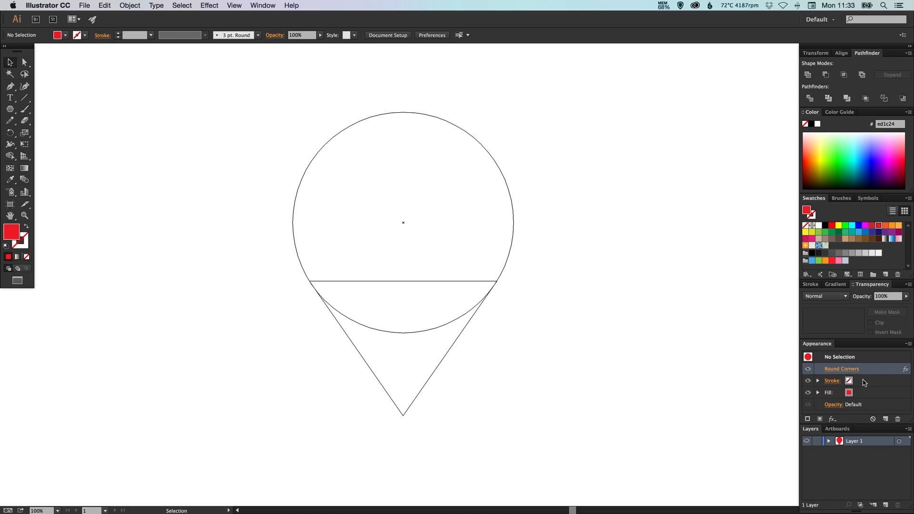
pyautogui.moveTo(841, 368)
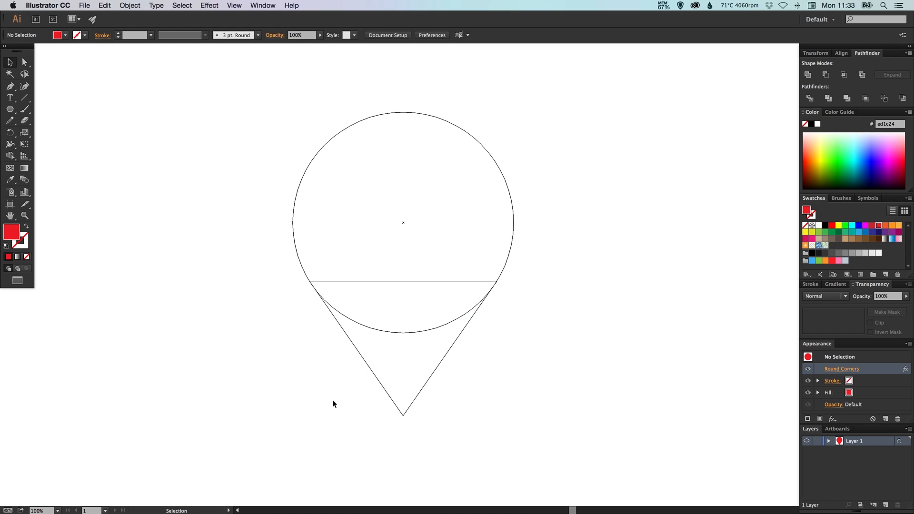
# Step: Expand the triangle's appearance so the rounded corners become real path geometry
pyautogui.click(403, 377)
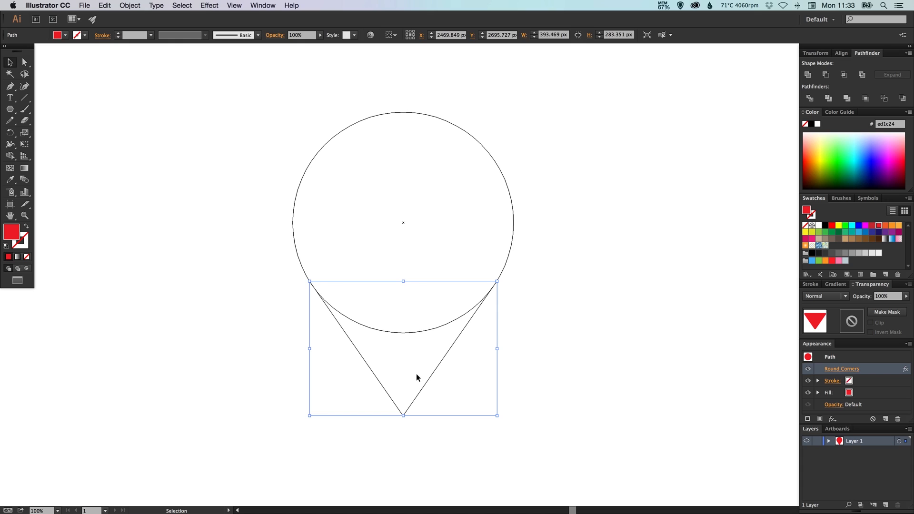
pyautogui.click(128, 6)
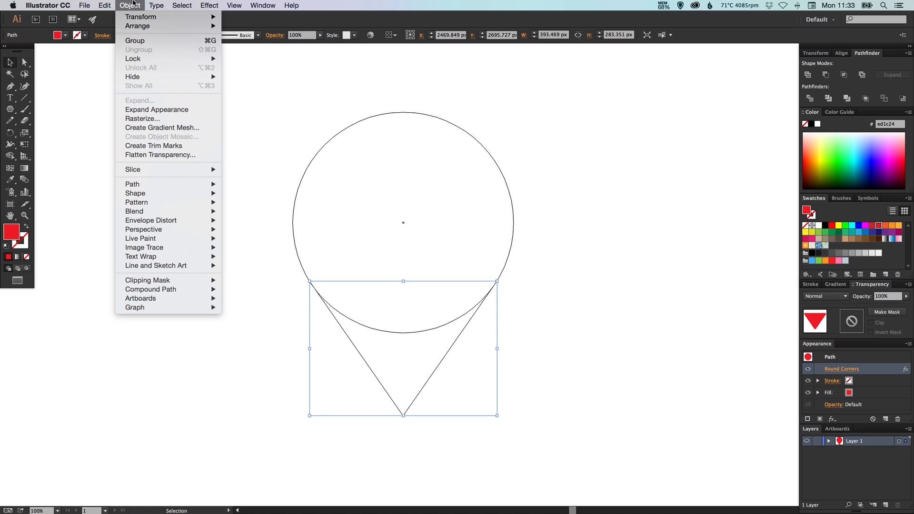
pyautogui.moveTo(156, 109)
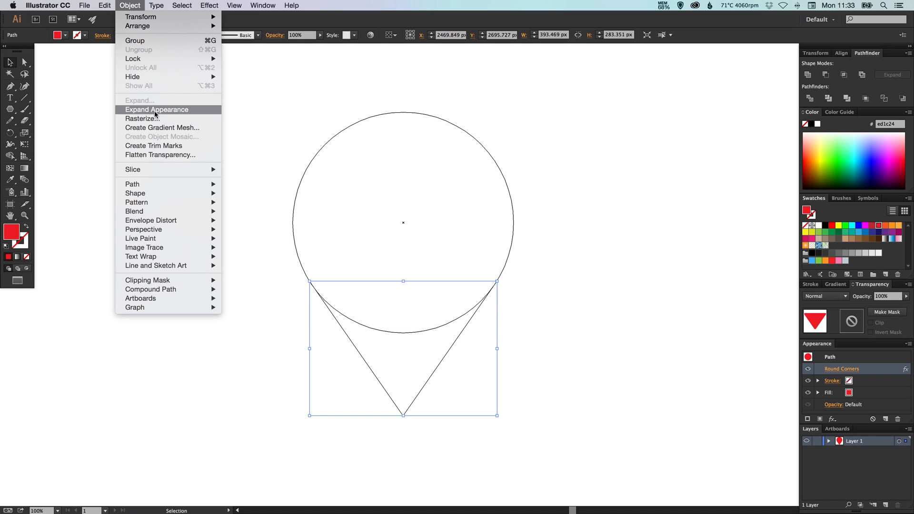
pyautogui.moveTo(708, 373)
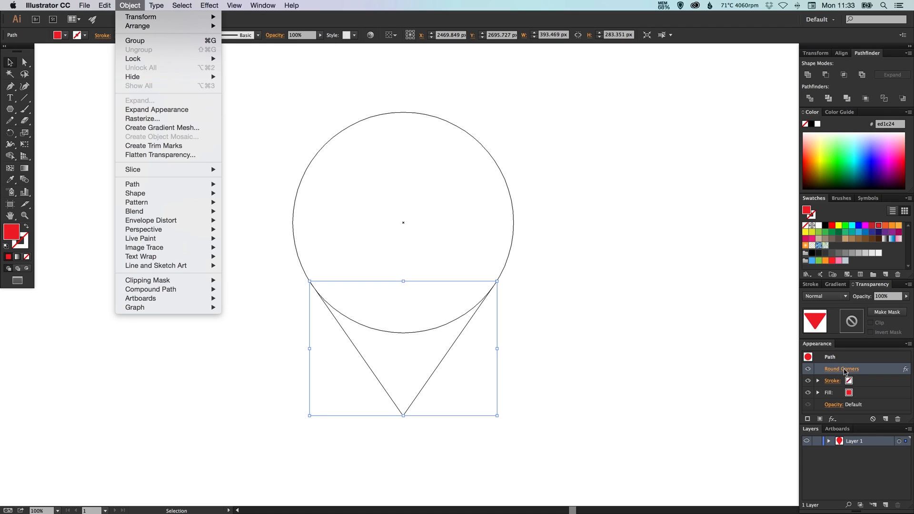
pyautogui.moveTo(845, 373)
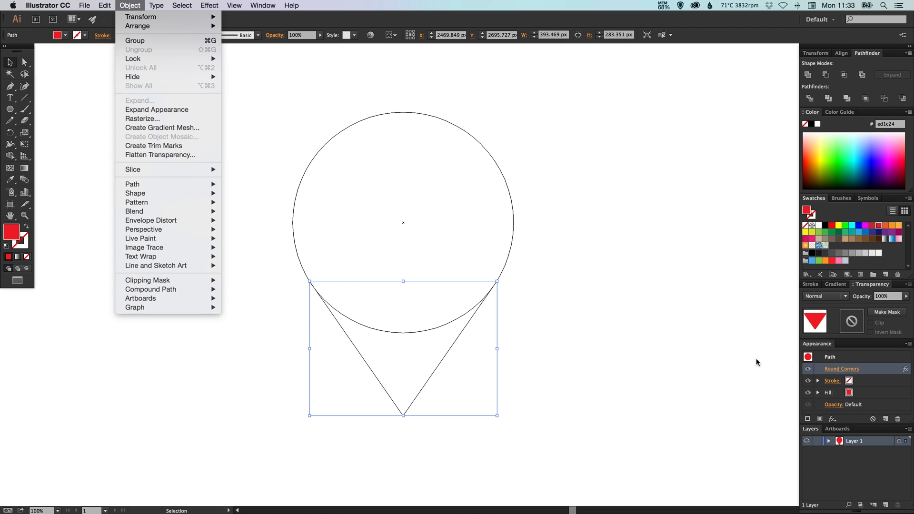
pyautogui.moveTo(156, 109)
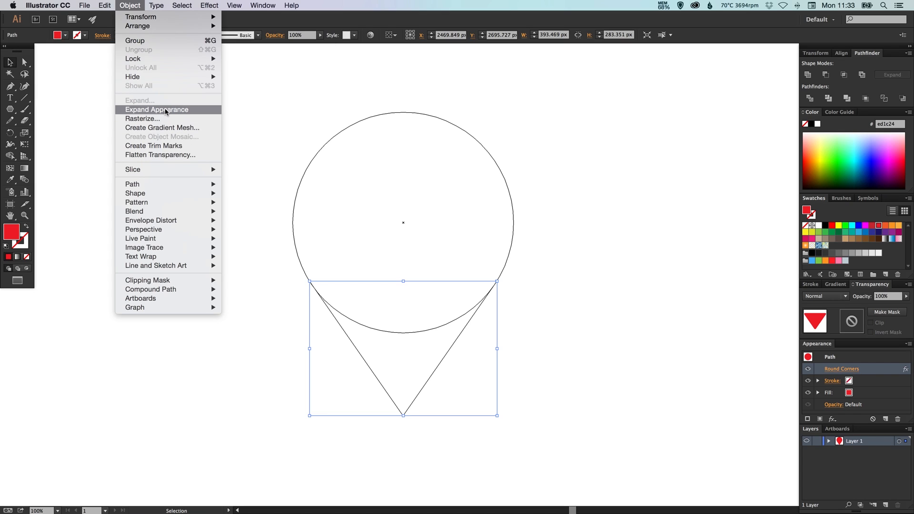
pyautogui.click(156, 110)
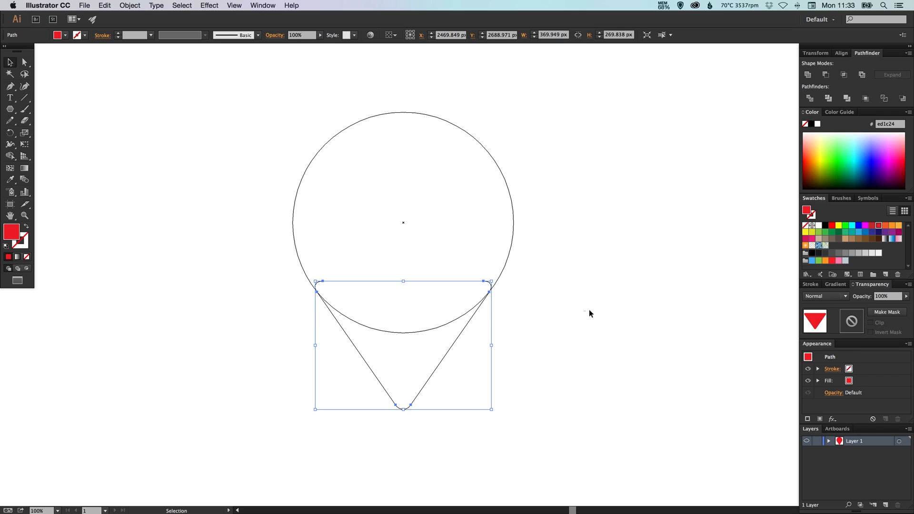
pyautogui.moveTo(831, 373)
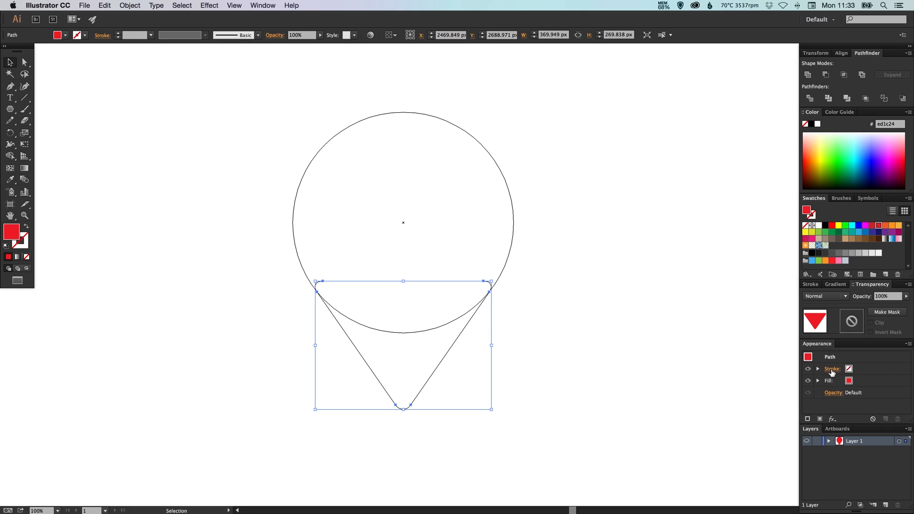
pyautogui.moveTo(286, 348)
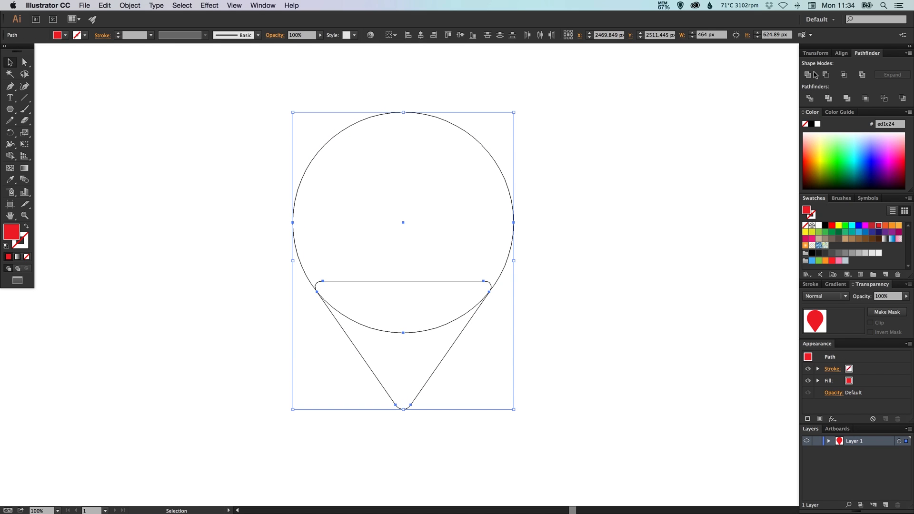
pyautogui.moveTo(807, 75)
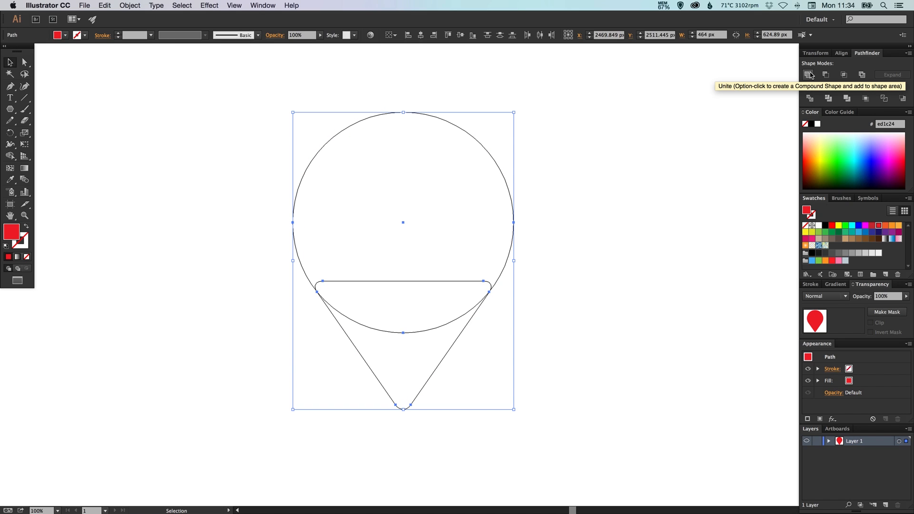
# Step: Unite the circle and triangle into one pin shape with Pathfinder and deselect it
pyautogui.click(808, 74)
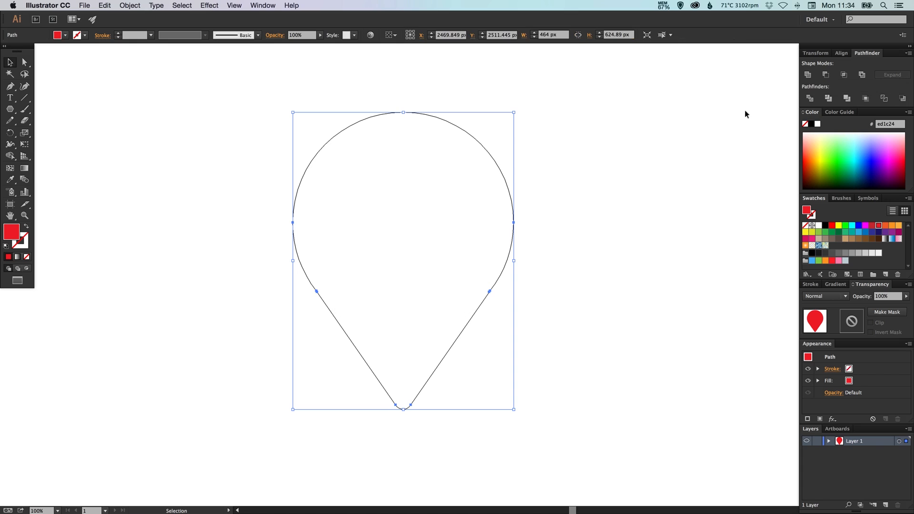
pyautogui.click(497, 349)
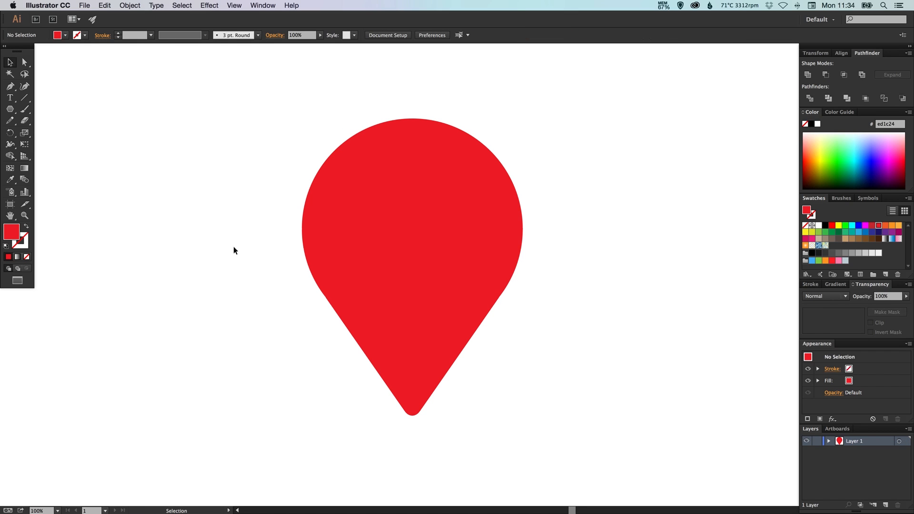
pyautogui.click(11, 108)
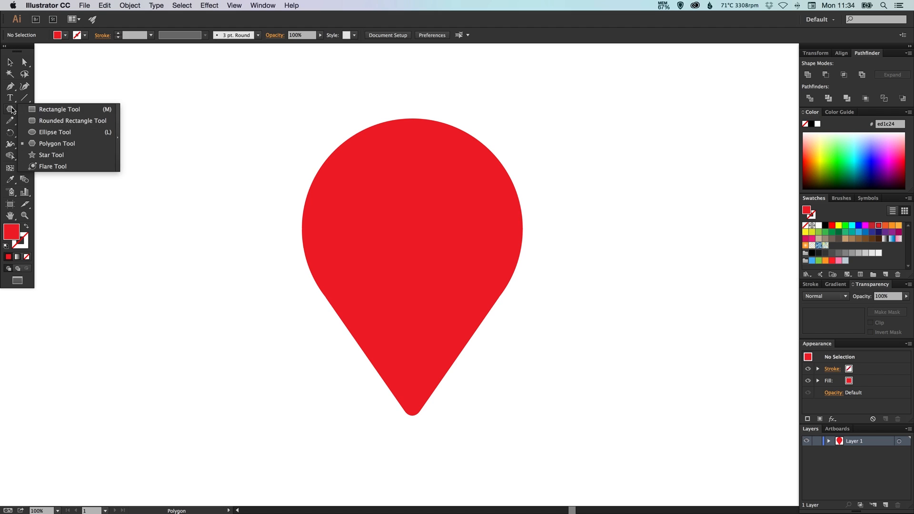
# Step: Draw a white circle, place it on the pin's round top and centre it horizontally with the pin
pyautogui.click(56, 131)
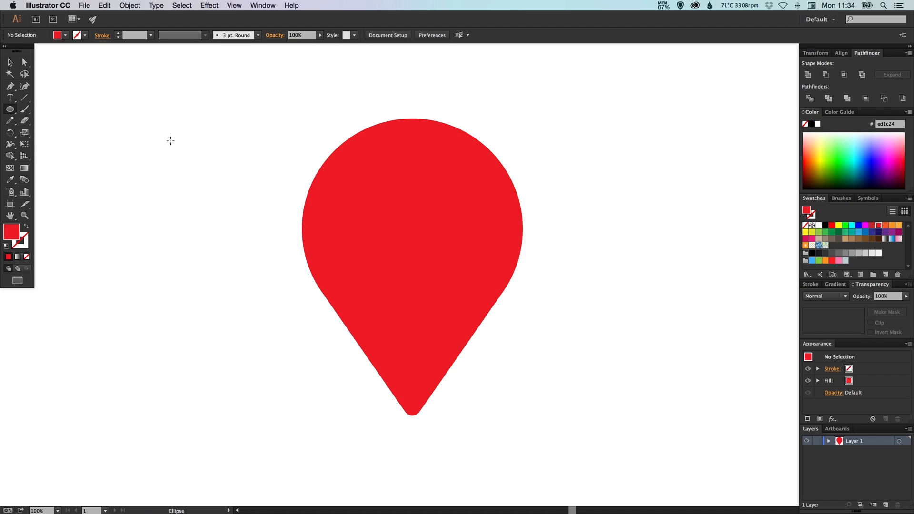
pyautogui.moveTo(169, 141); pyautogui.dragTo(222, 178)
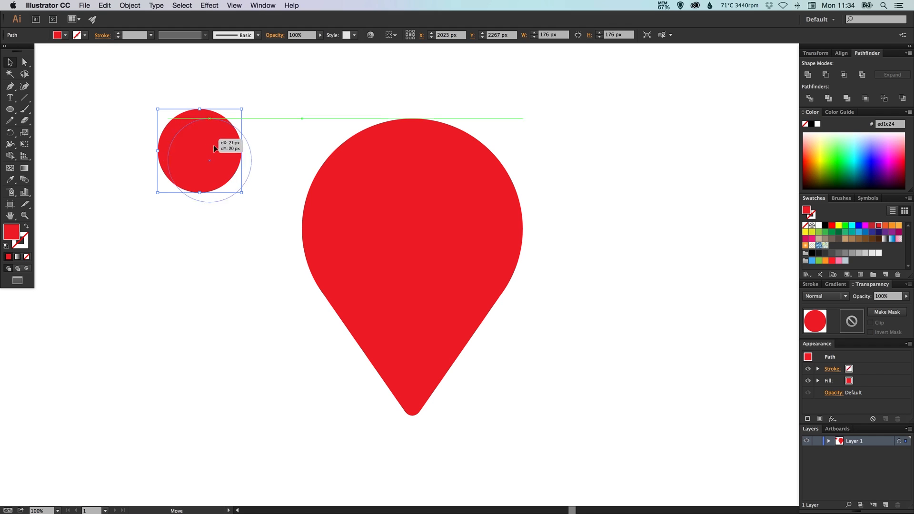
pyautogui.moveTo(210, 150); pyautogui.dragTo(296, 226)
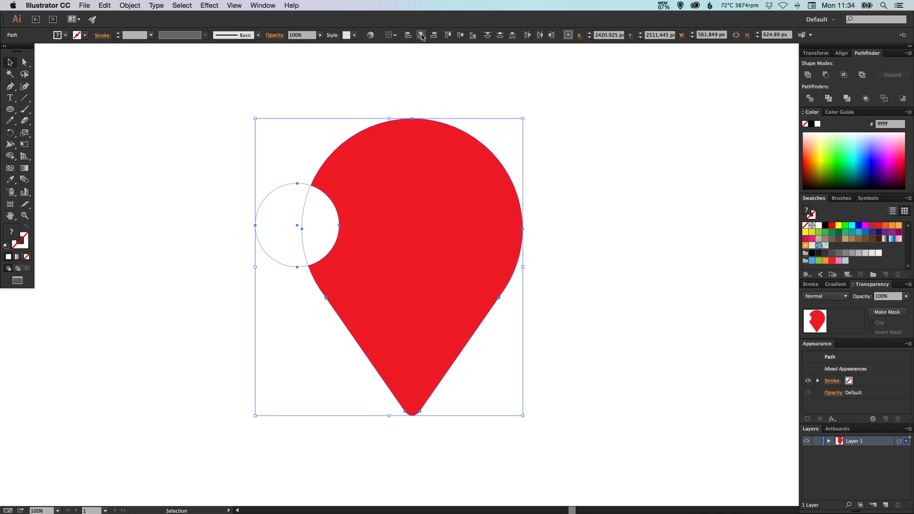
pyautogui.click(420, 35)
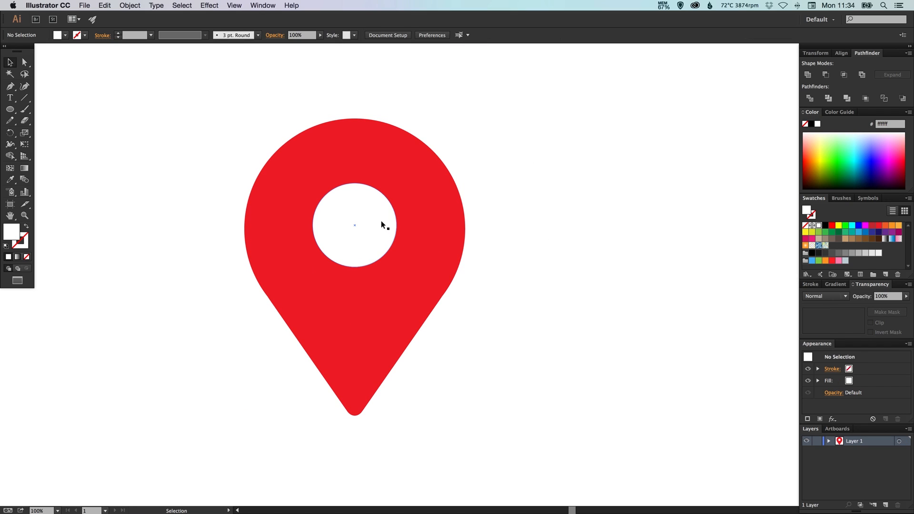
pyautogui.click(354, 225)
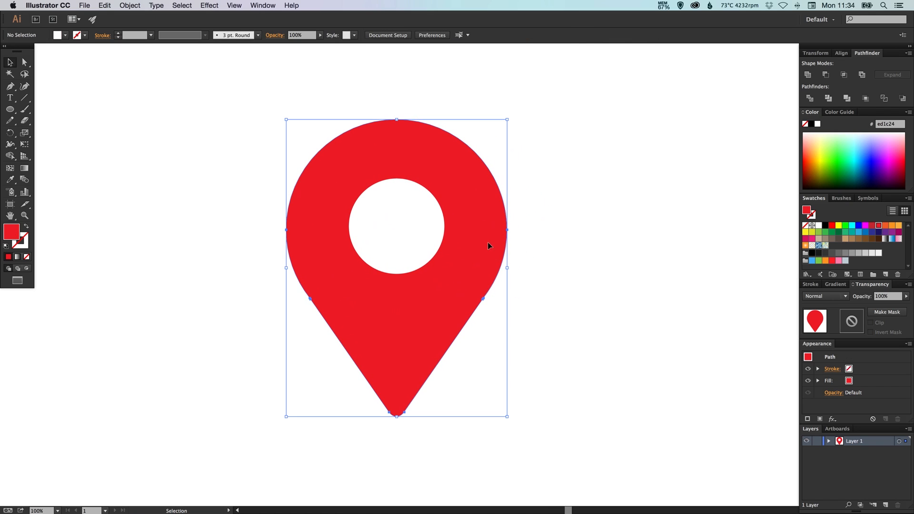
# Step: Edit the red swatch as a global colour with preview, lightening it to coral R237 G69 B63
pyautogui.doubleClick(806, 211)
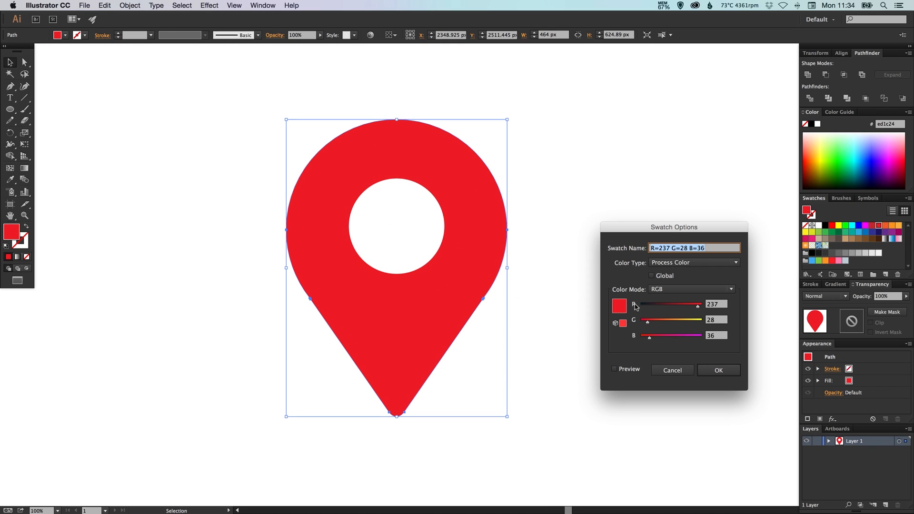
pyautogui.click(651, 276)
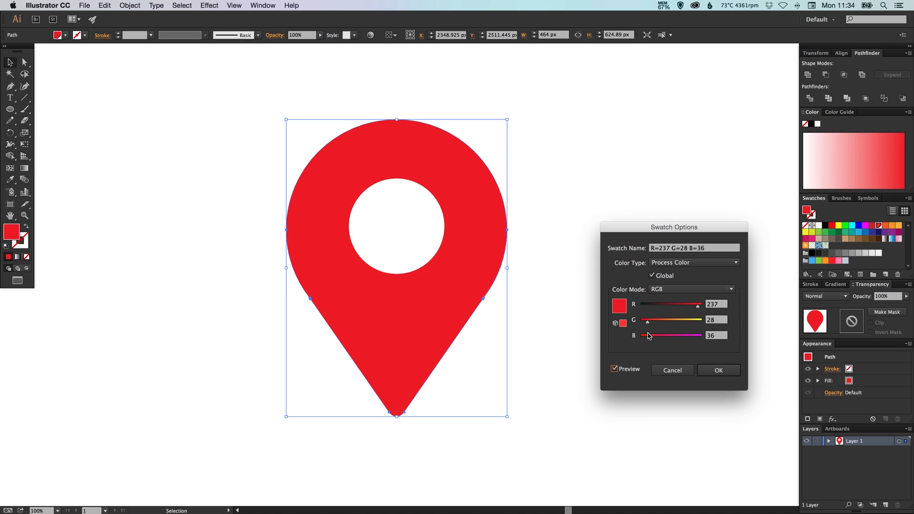
pyautogui.moveTo(648, 335); pyautogui.dragTo(658, 339)
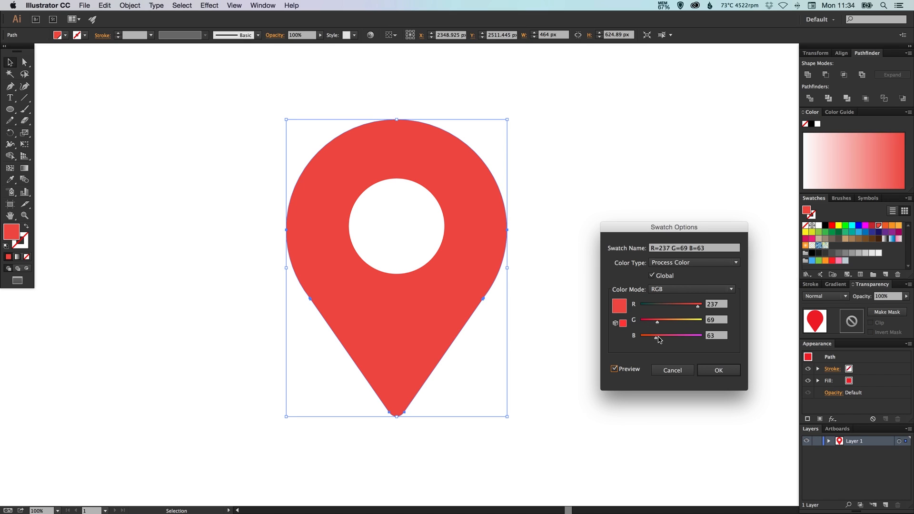
pyautogui.click(718, 371)
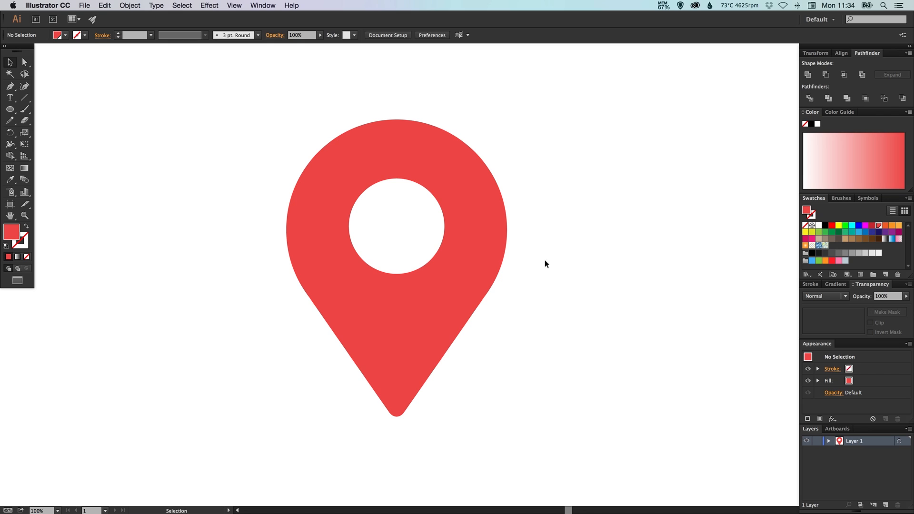
pyautogui.moveTo(9, 109)
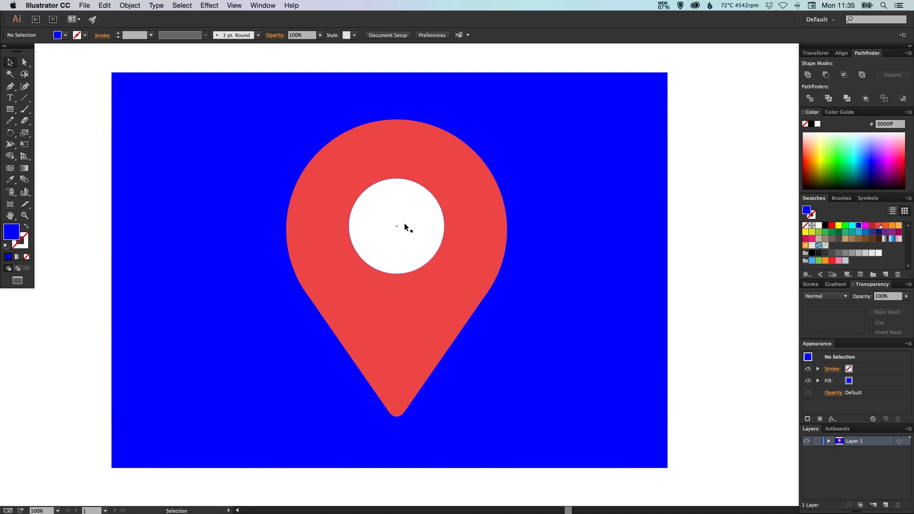
pyautogui.moveTo(394, 227)
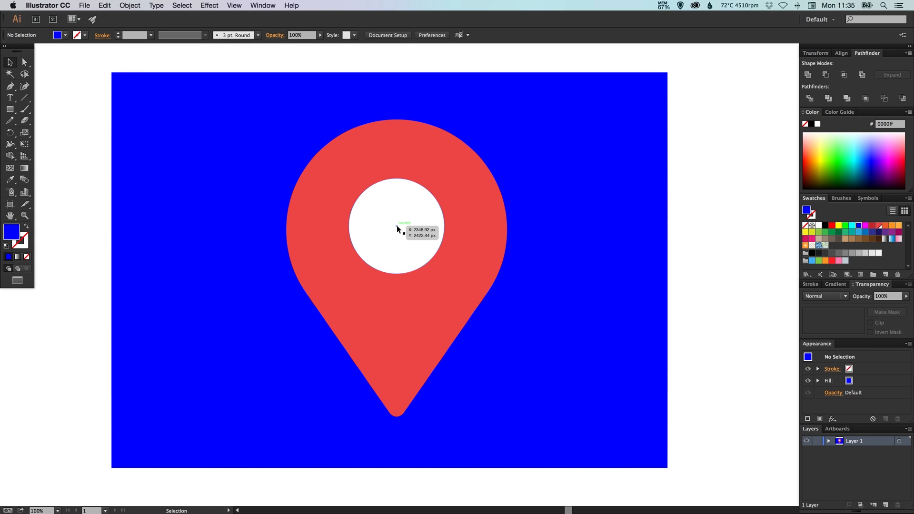
pyautogui.moveTo(376, 238)
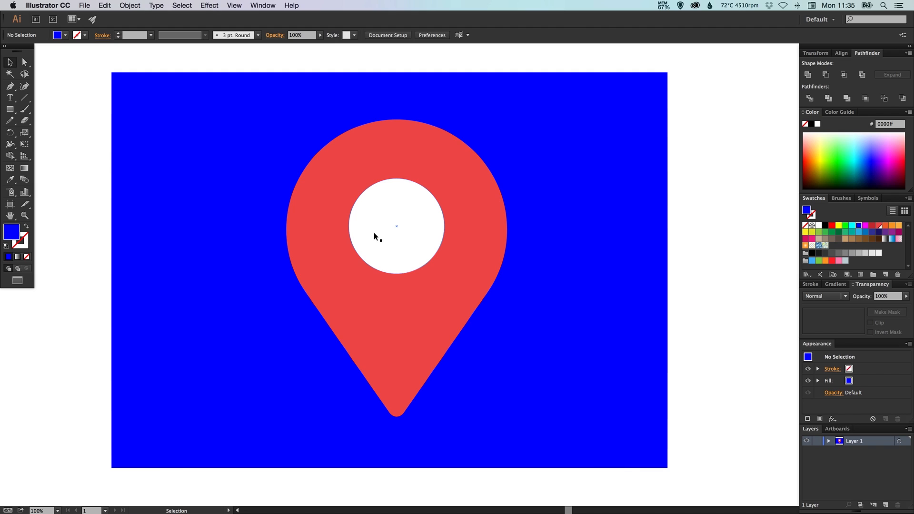
pyautogui.moveTo(401, 207)
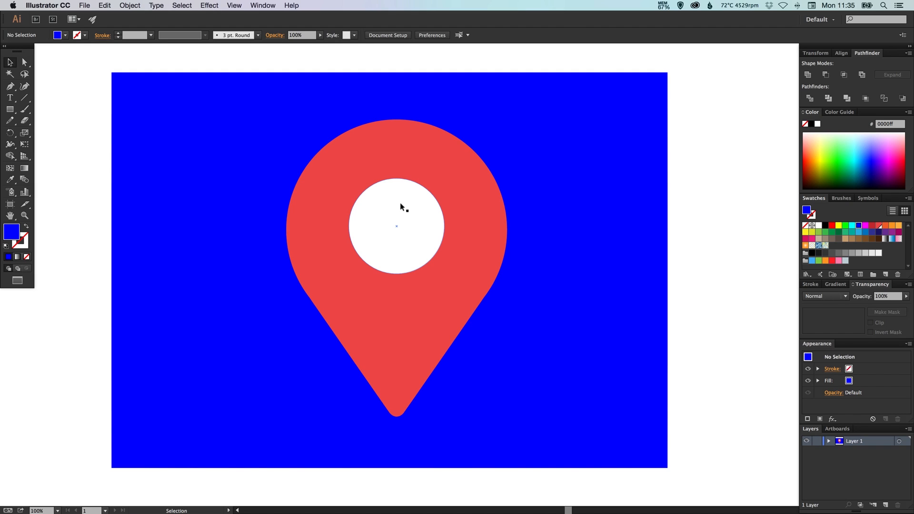
pyautogui.moveTo(397, 240)
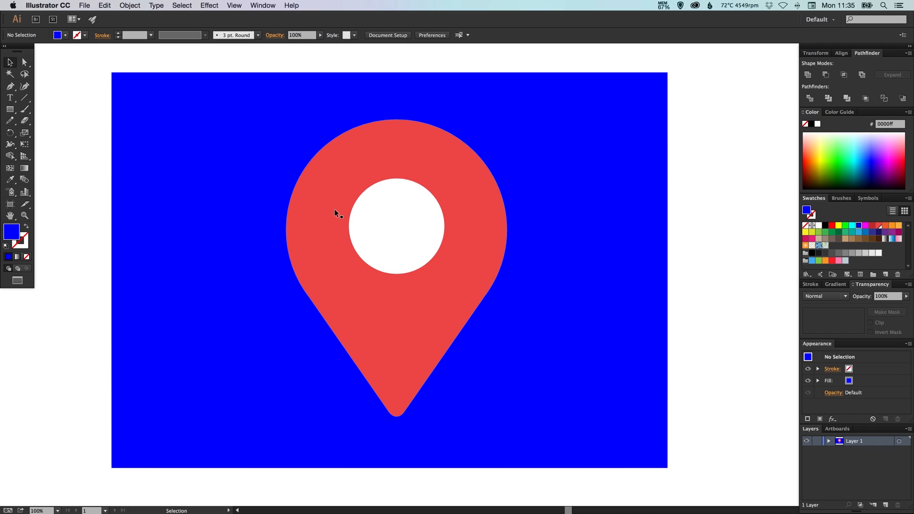
# Step: Select the white circle inside the pin above the blue background
pyautogui.click(396, 225)
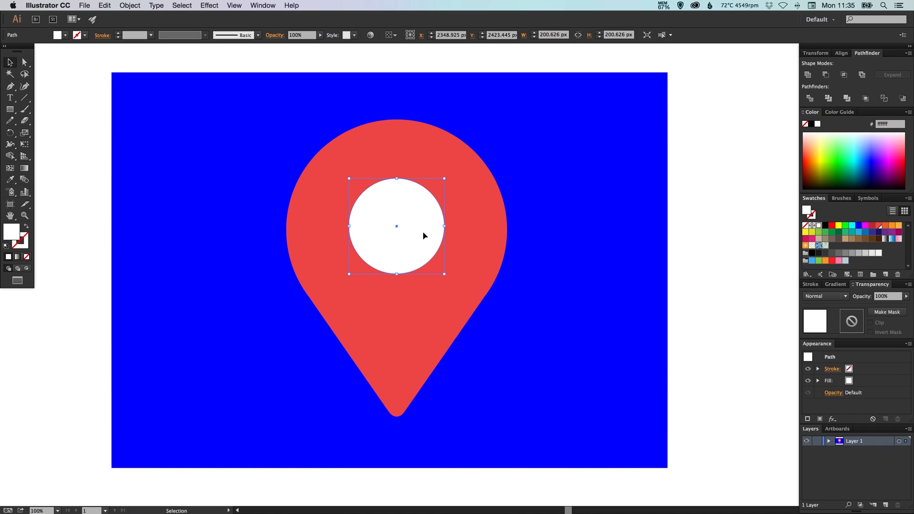
pyautogui.moveTo(459, 271)
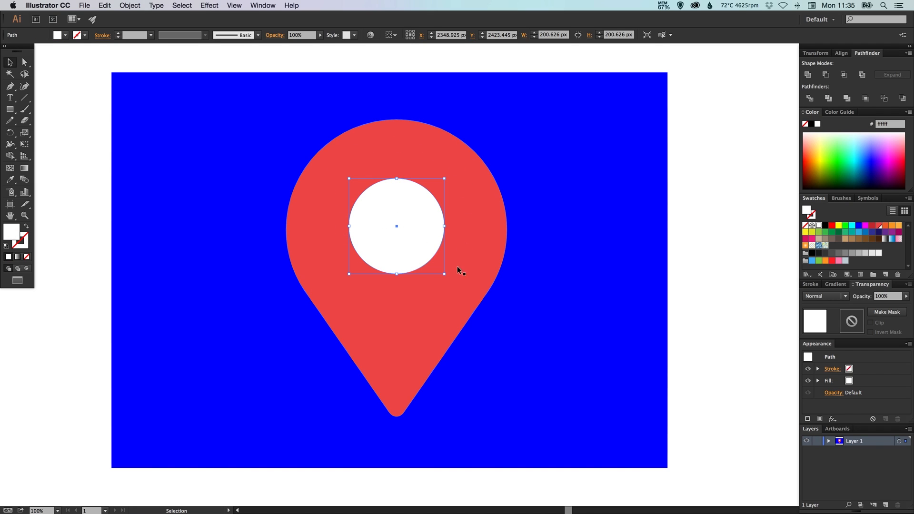
pyautogui.moveTo(313, 262)
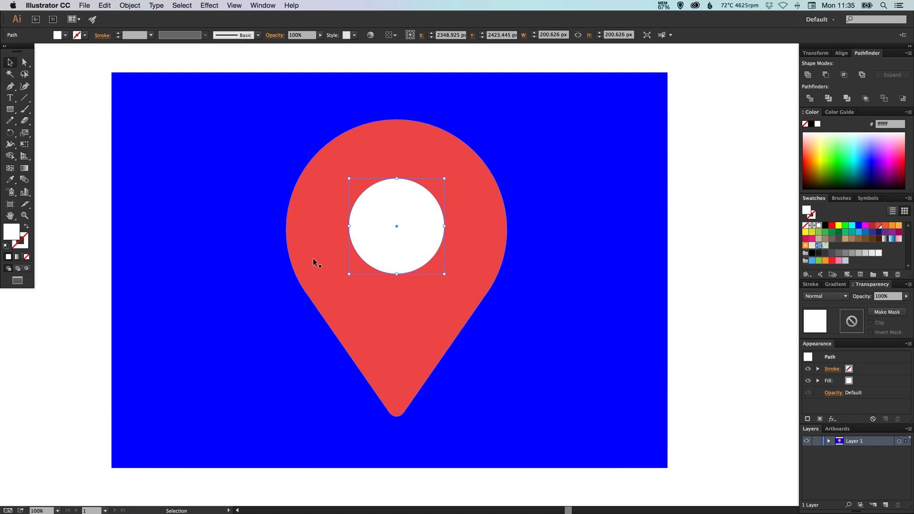
pyautogui.moveTo(358, 251)
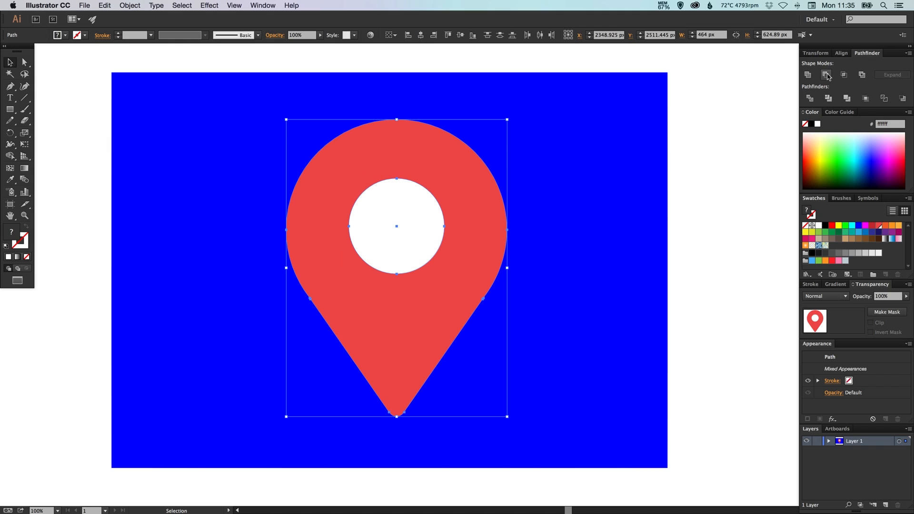
pyautogui.moveTo(826, 74)
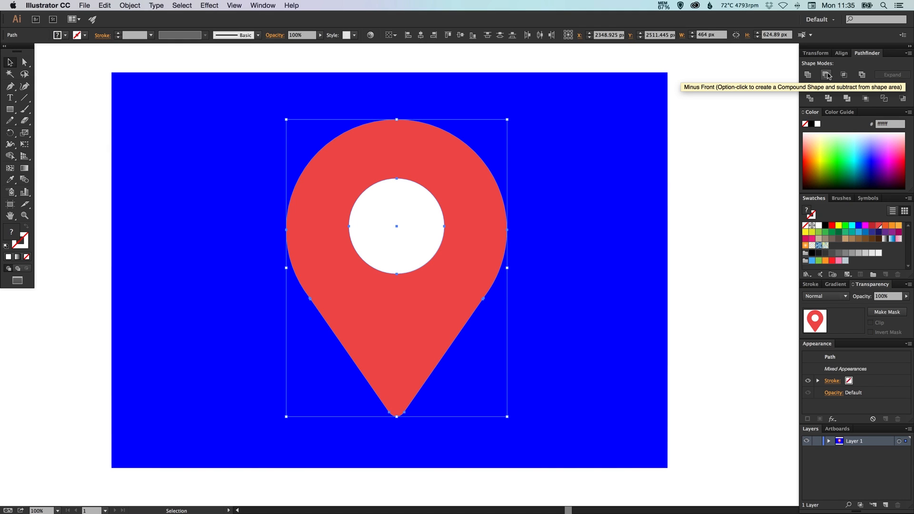
pyautogui.moveTo(827, 77)
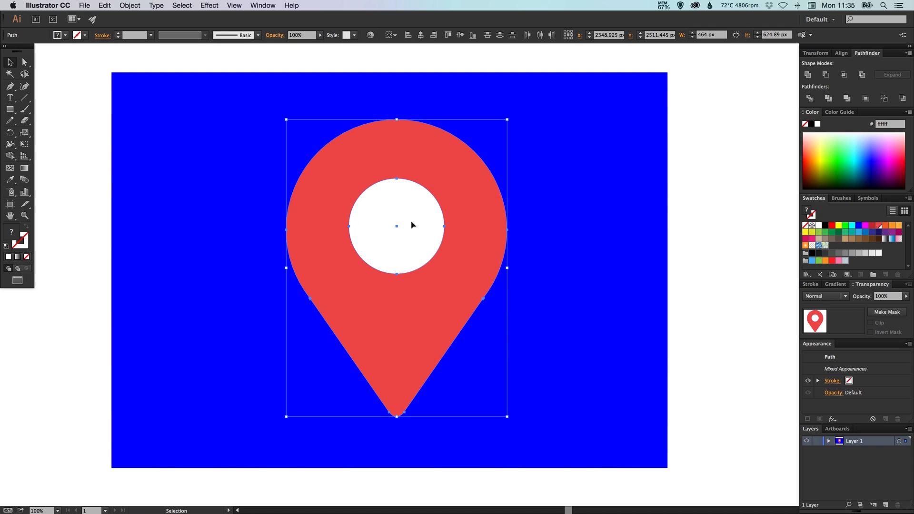
pyautogui.moveTo(791, 90)
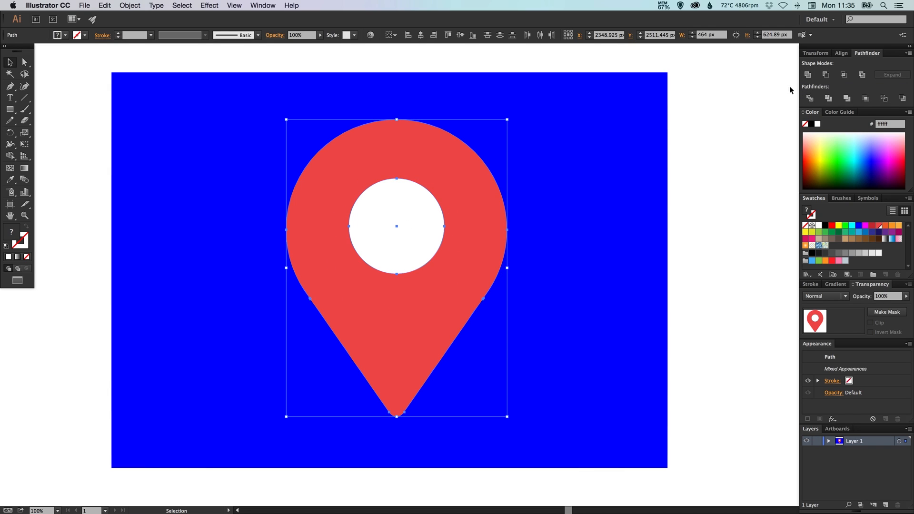
pyautogui.moveTo(825, 74)
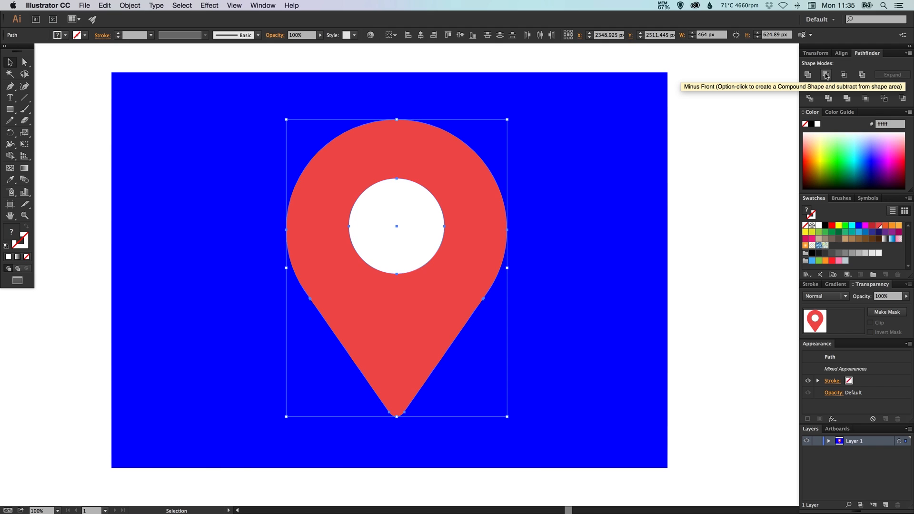
# Step: Subtract the white circle from the pin with Pathfinder Minus Front, revealing the blue background
pyautogui.click(825, 74)
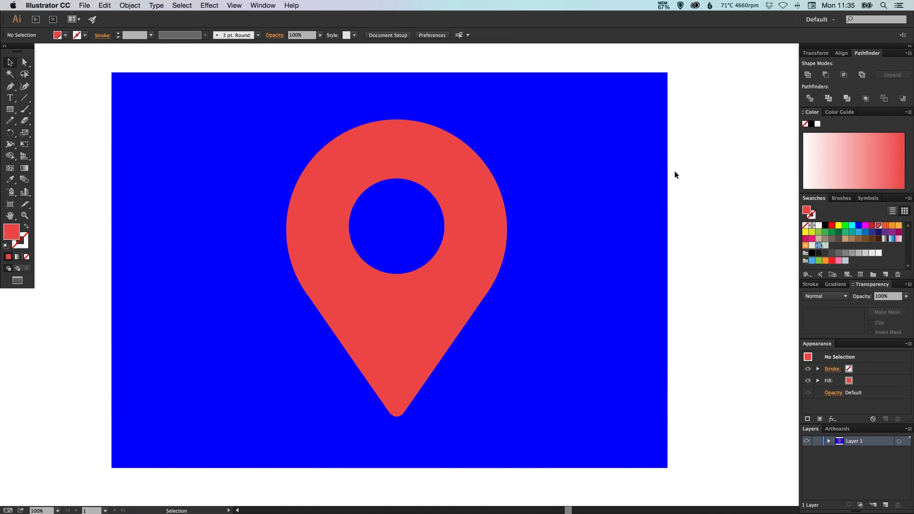
pyautogui.moveTo(355, 236)
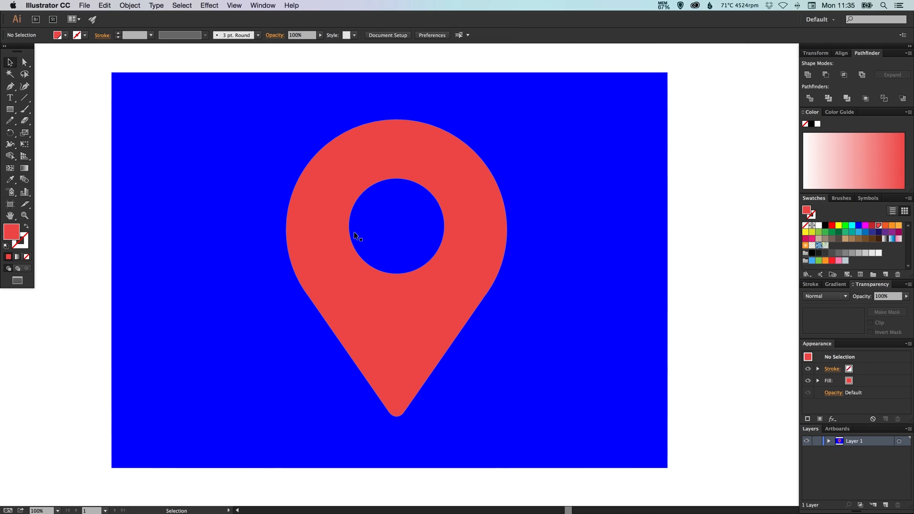